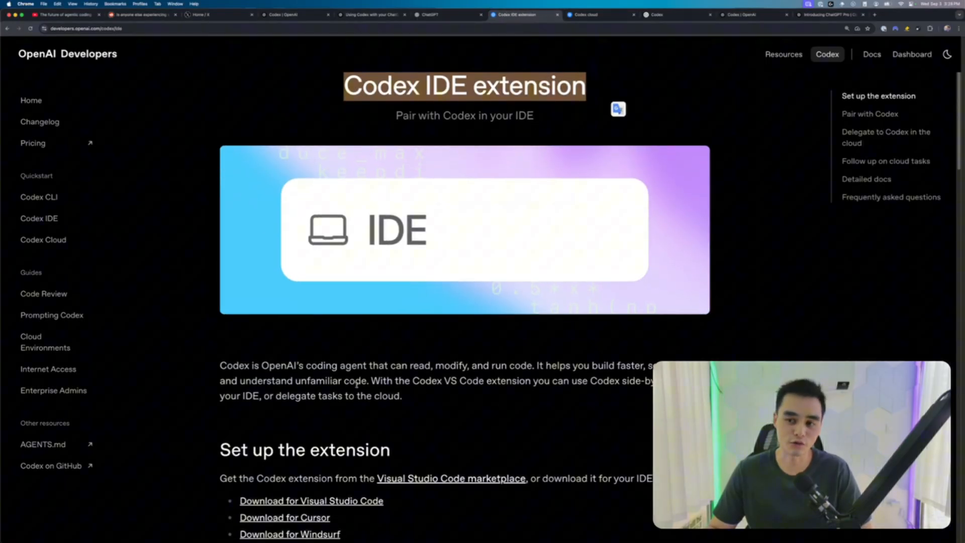
Scroll the Codex IDE extension docs to the setup section with VS Code, Cursor and Windsurf links
scroll("down", 3)
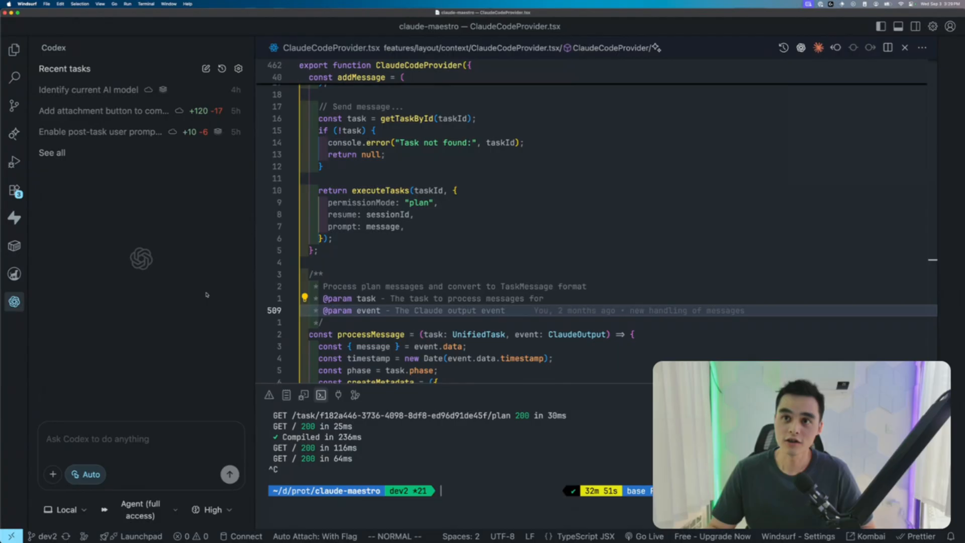
mouse_move(64, 509)
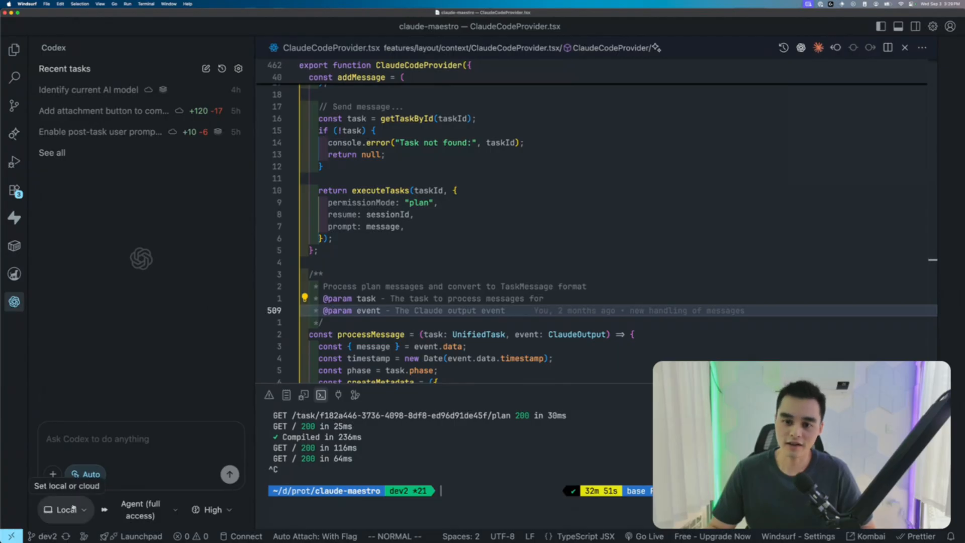
Open the 'Enable post-task user prompts' cloud task to view its code-phase-view.tsx diff
left_click(65, 508)
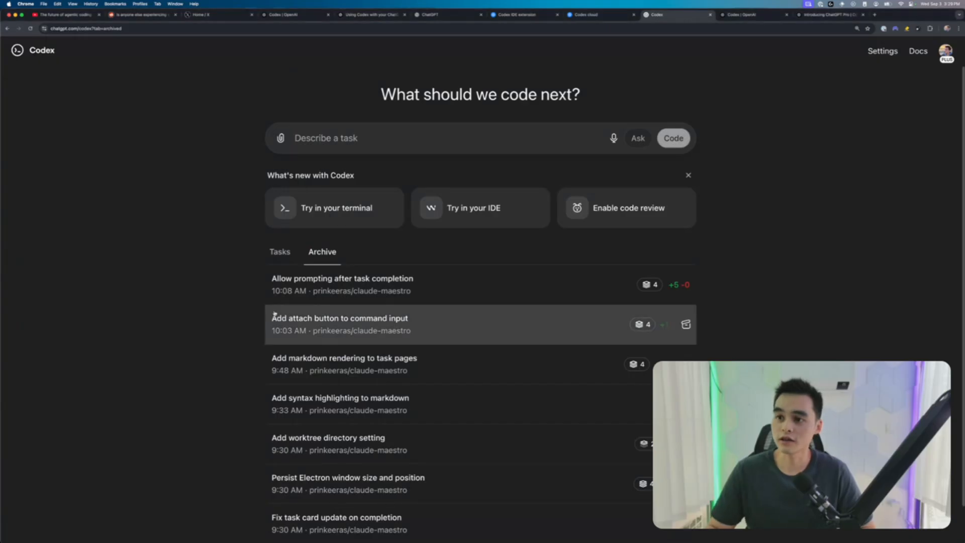
left_click(342, 283)
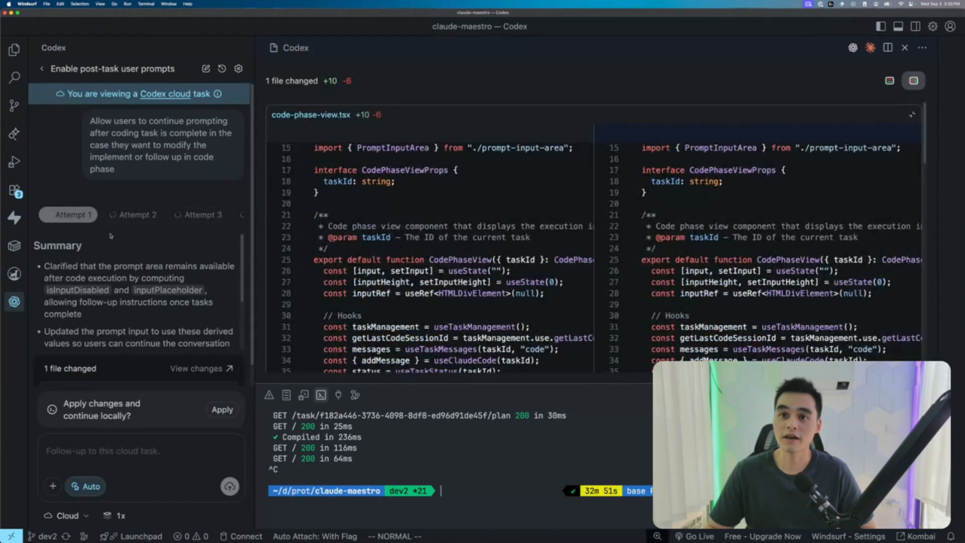
Apply the cloud task's code-phase-view.tsx changes to the local project and review the added lines
left_click(171, 215)
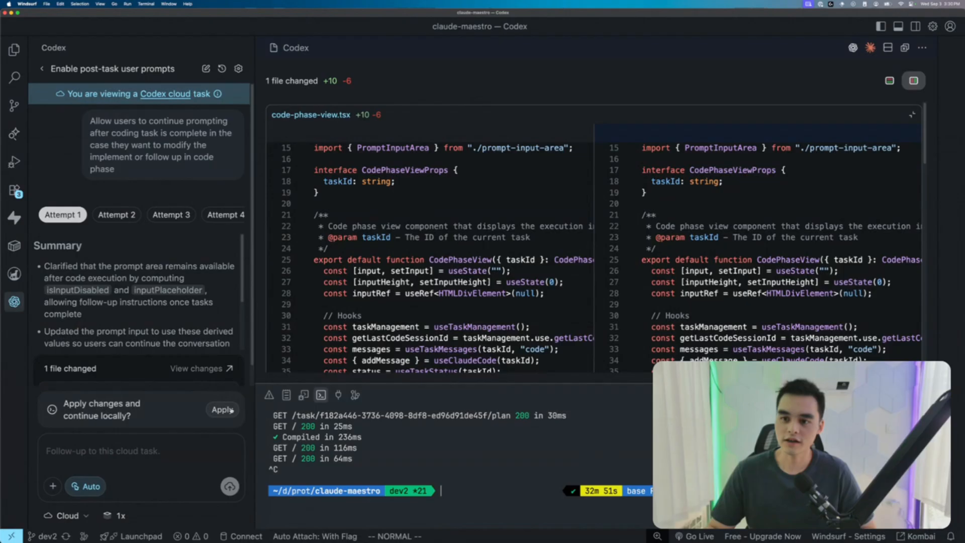
left_click(221, 409)
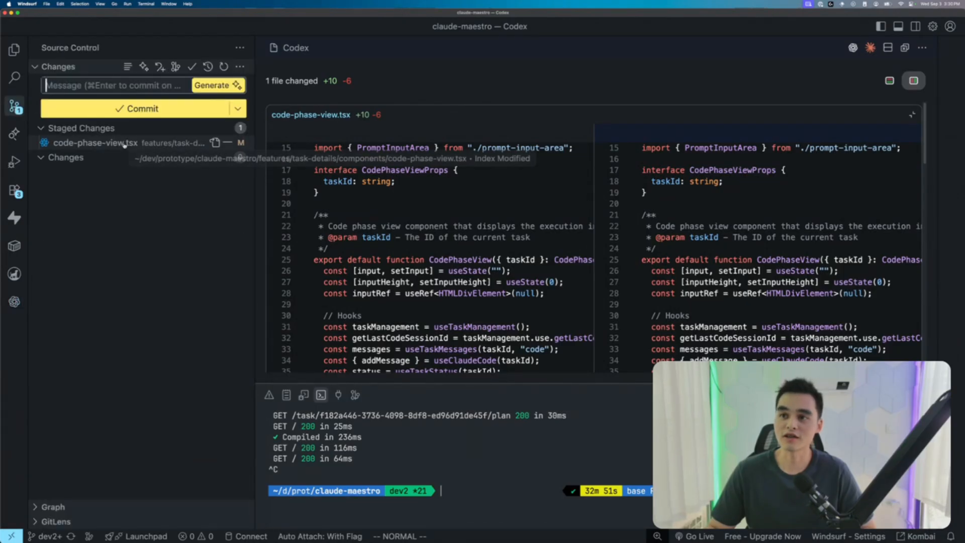
scroll("down", 3)
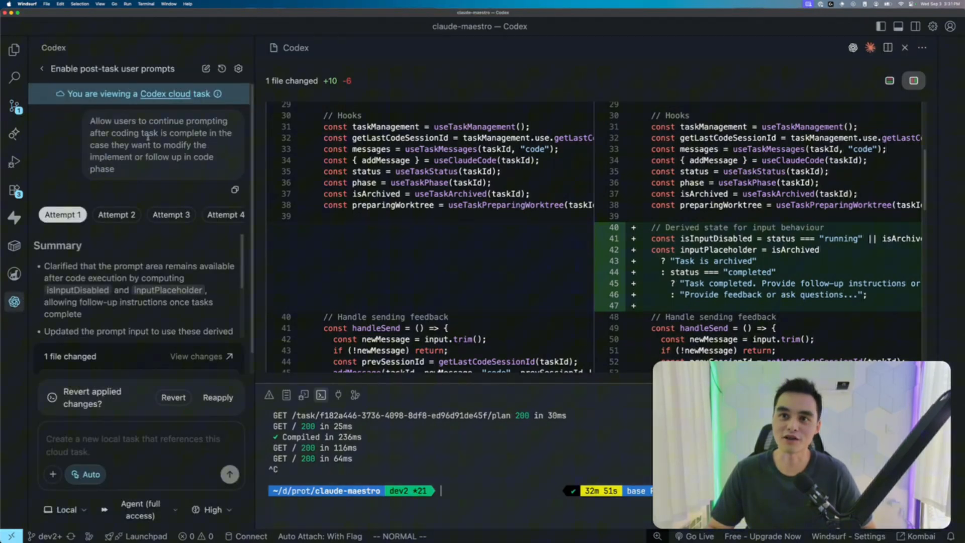
Select the whole original task prompt before launching Claude Maestro
triple_click(158, 145)
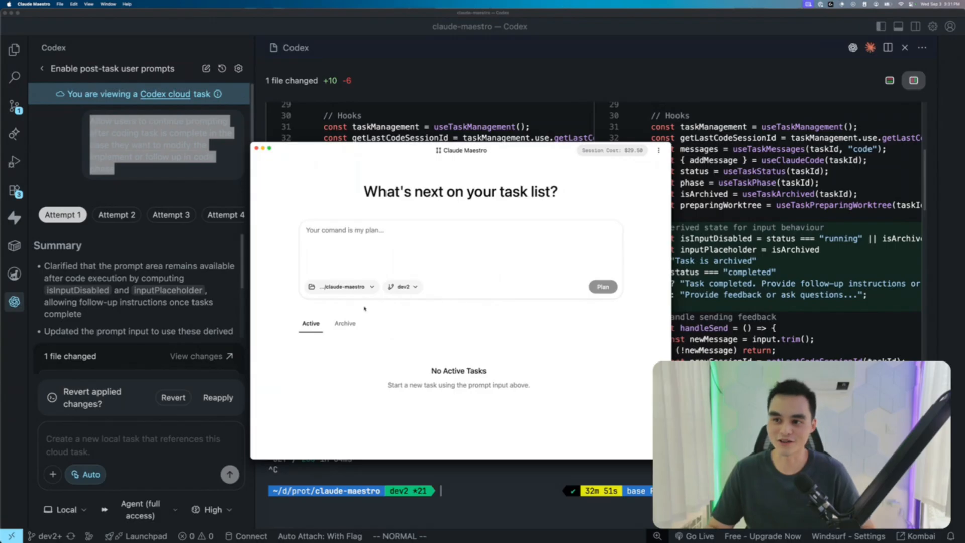
mouse_move(449, 341)
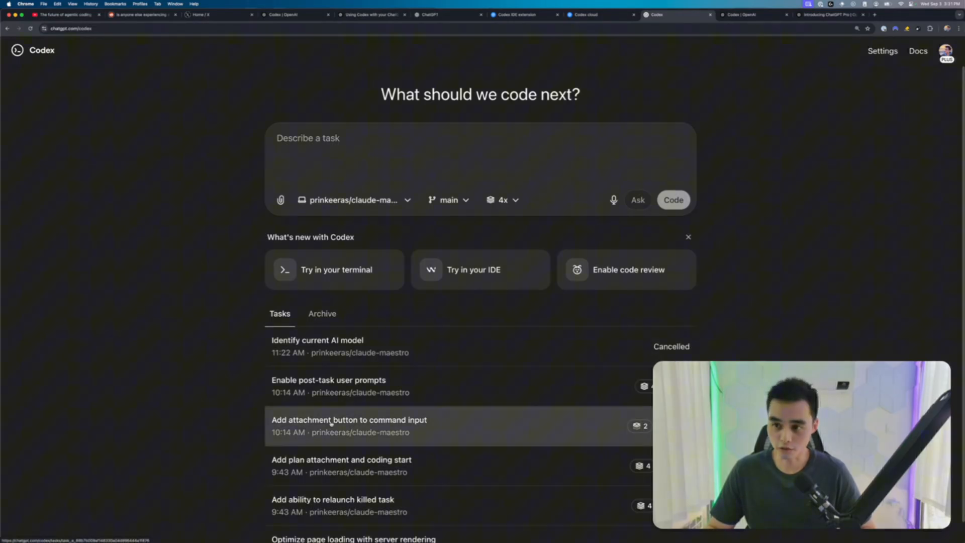
mouse_move(391, 67)
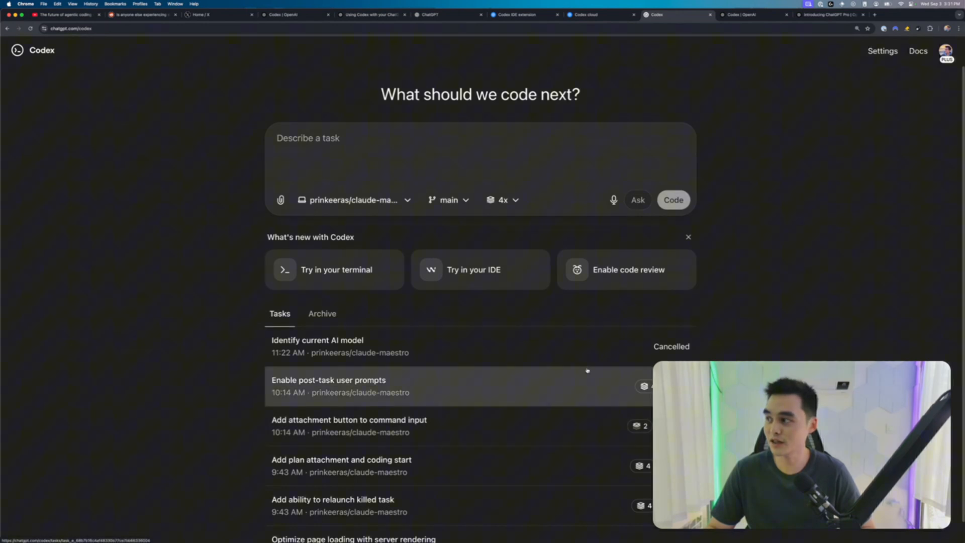
Show the archived tasks in Codex web and close the Claude Maestro window
left_click(322, 314)
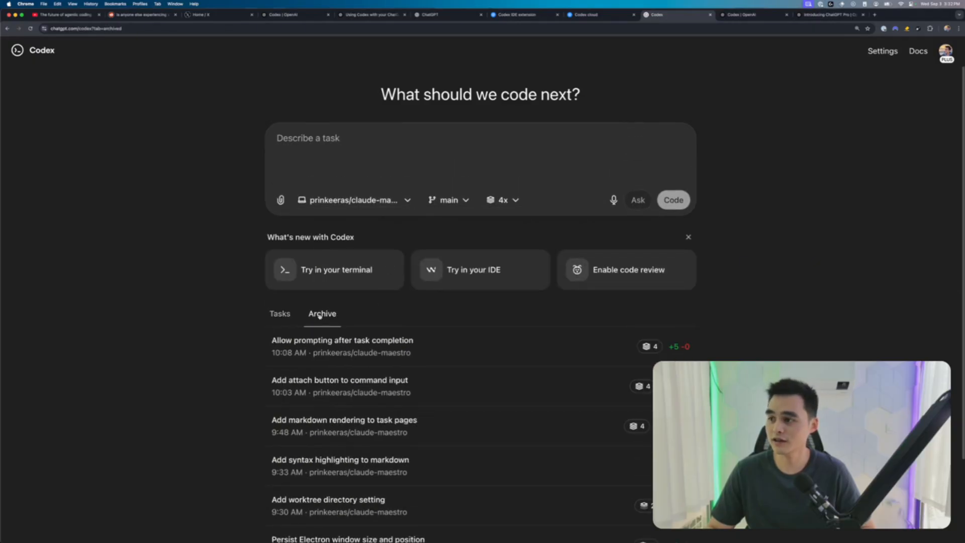
left_click(500, 198)
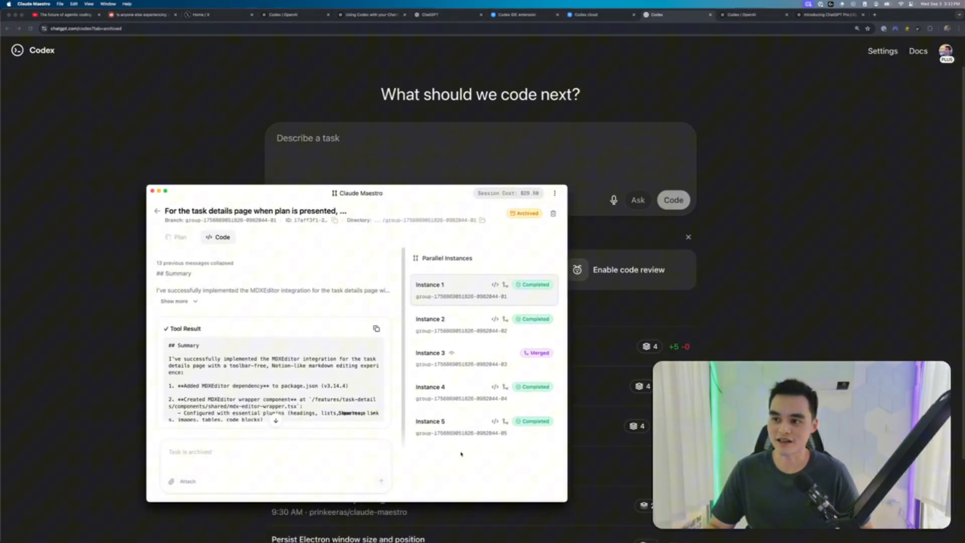
left_click(460, 363)
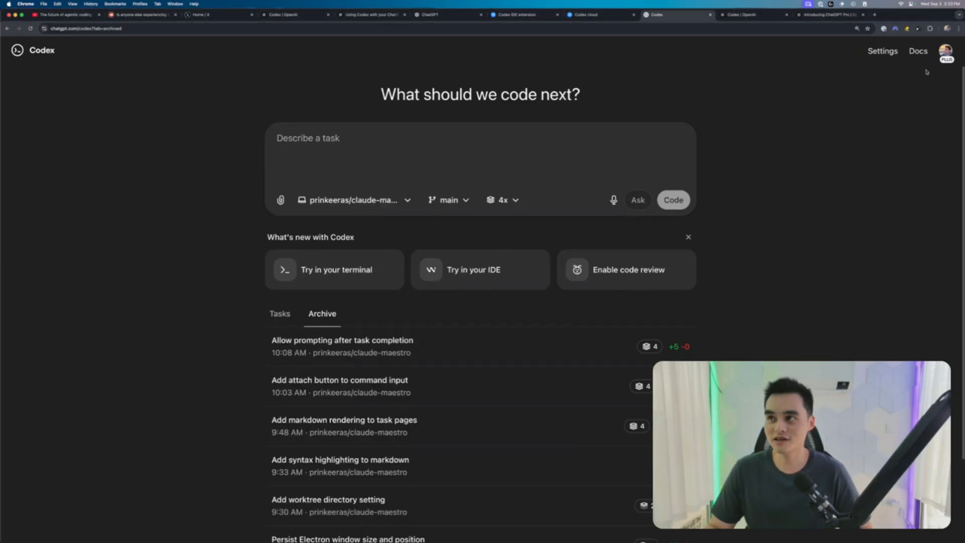
Switch to the ChatGPT pricing tab and review the Plus and Pro plan features
left_click(600, 14)
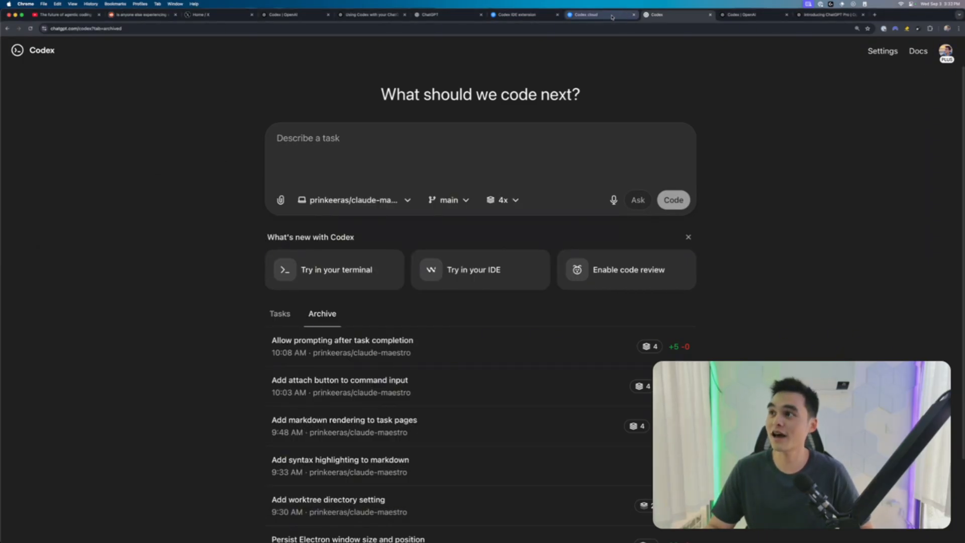
left_click(448, 14)
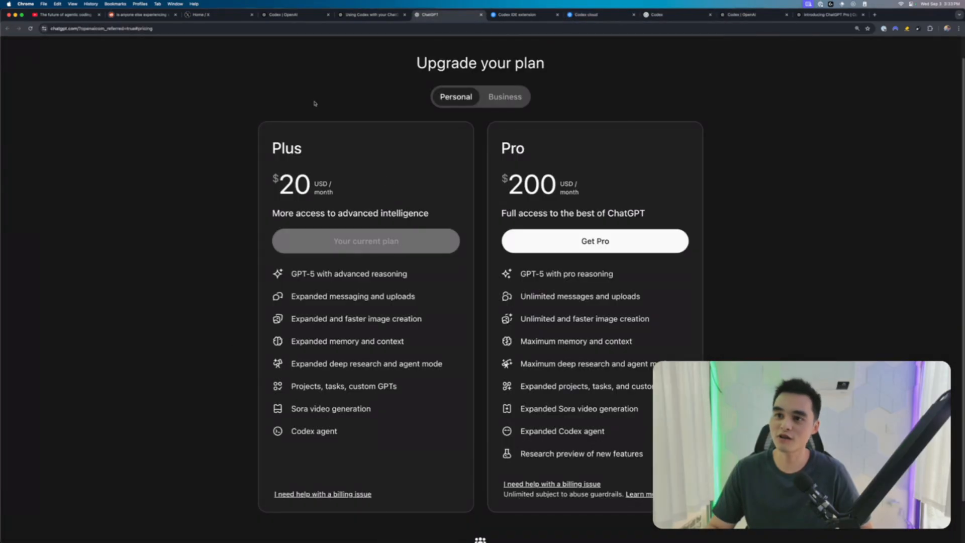
mouse_move(352, 355)
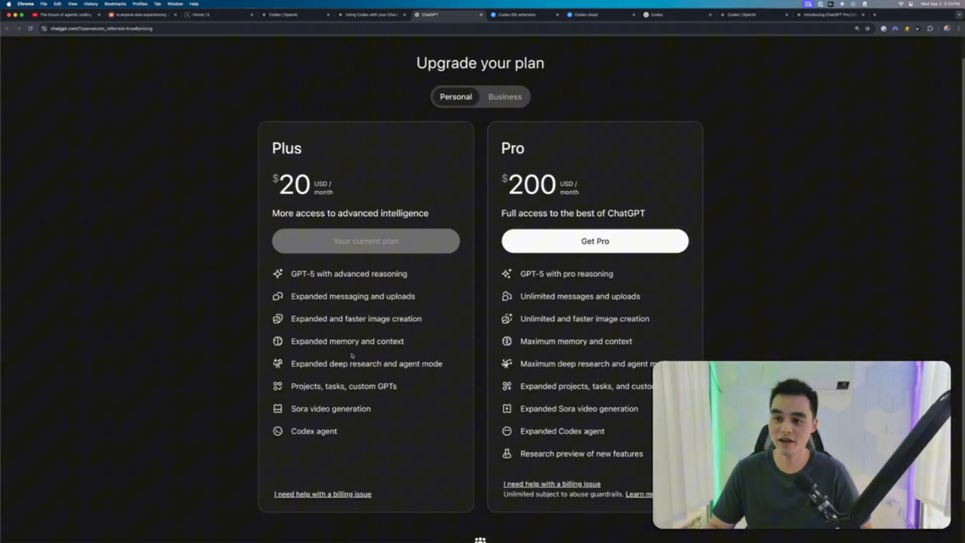
double_click(313, 431)
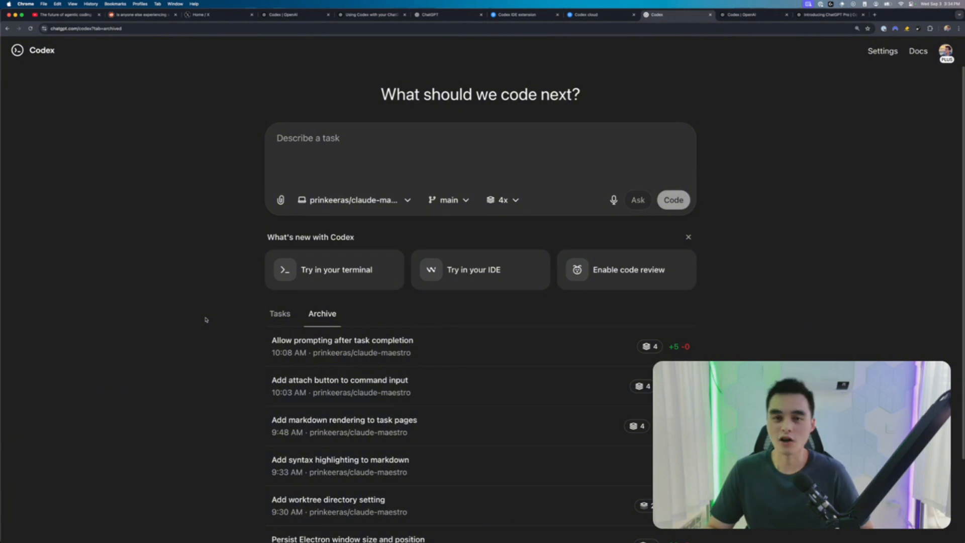
mouse_move(235, 370)
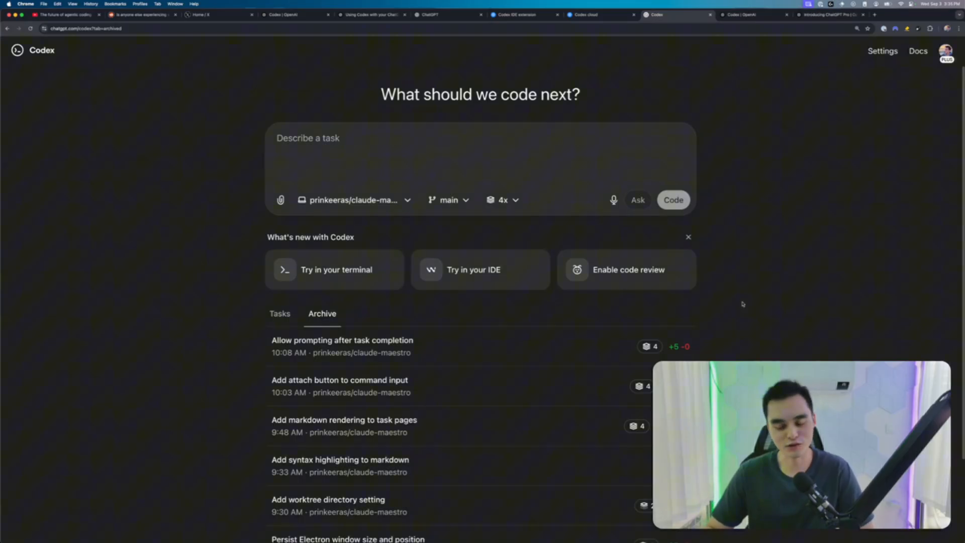
Show the active, non-archived tasks list in Codex web
left_click(279, 314)
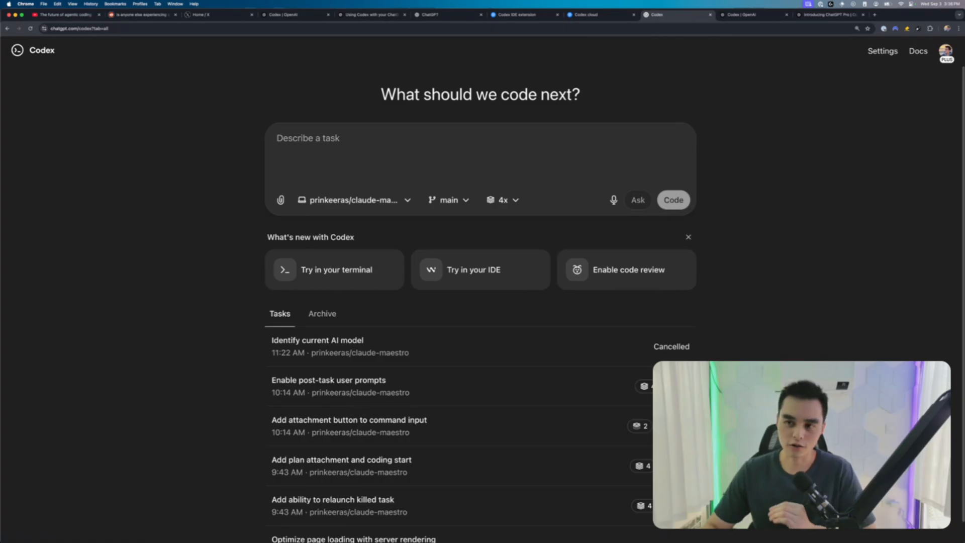
mouse_move(257, 405)
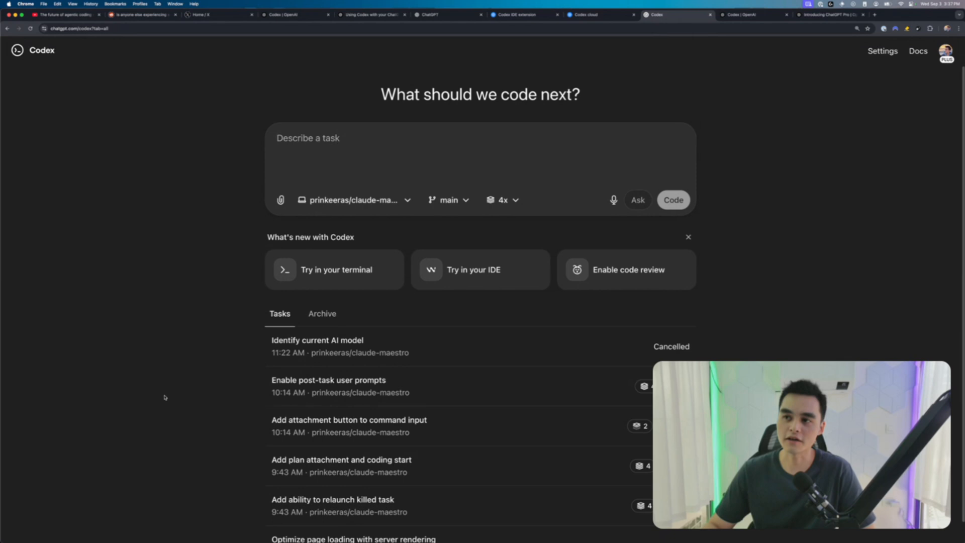
mouse_move(179, 373)
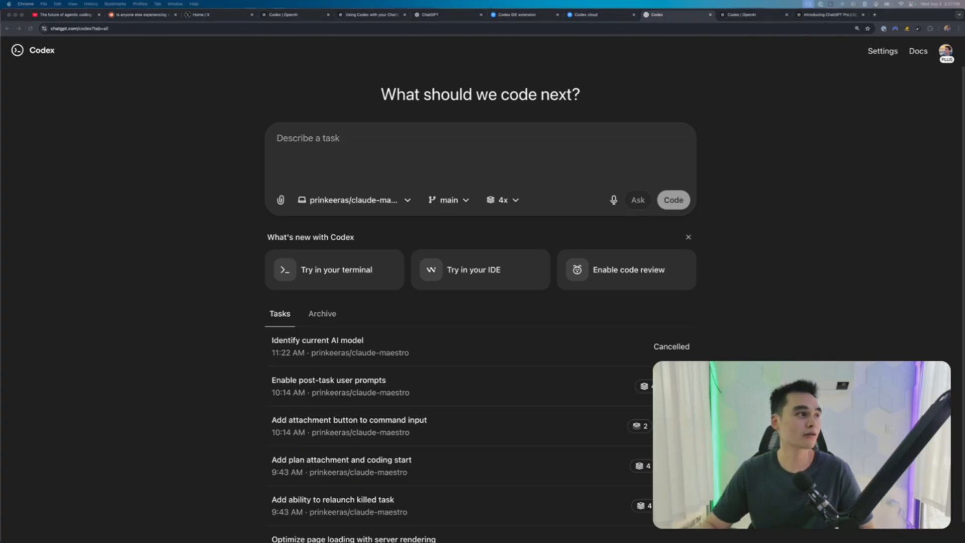
Write the offline-mode prompt 'If user loses internet connection, all running tasks must be killed...' and select it to copy
left_click(345, 148)
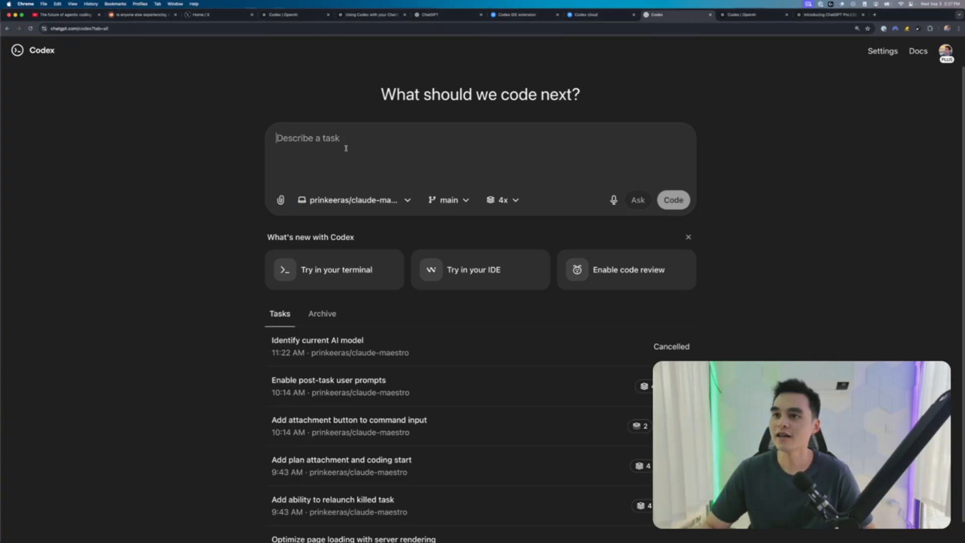
type("If user loses internet connection, all running tasks need must to be killed  and a banner should be at the top telling user that they are currently offline and they won't be able to execute tasks")
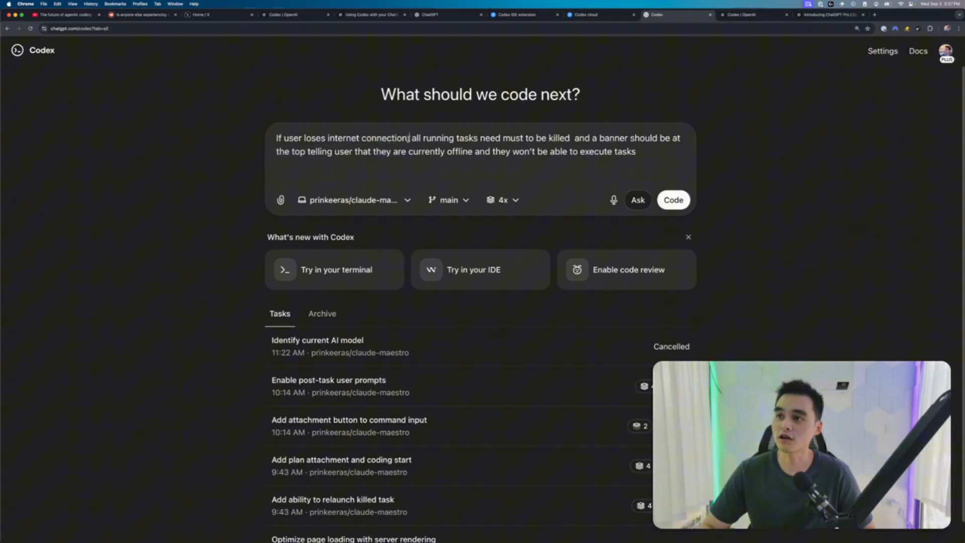
left_click_drag(409, 138, 597, 137)
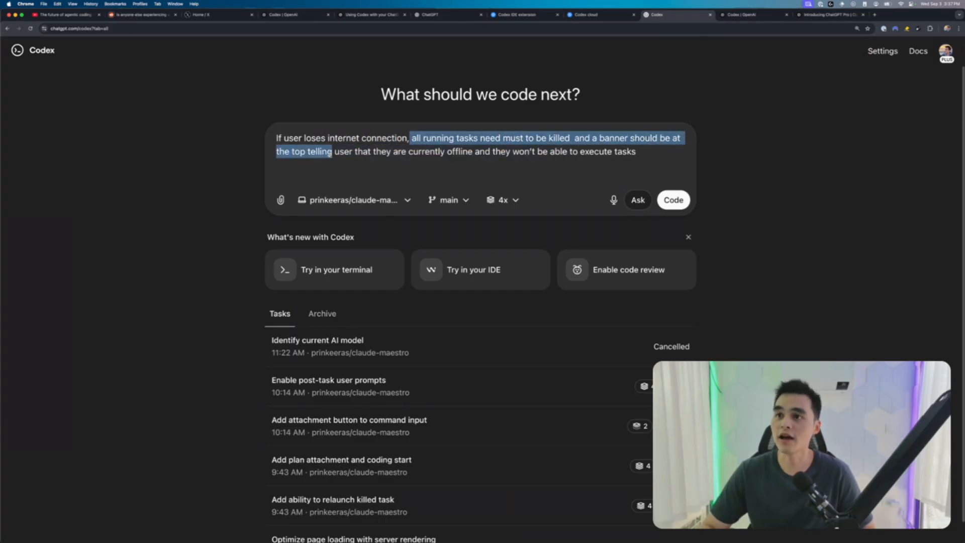
left_click_drag(331, 152, 635, 152)
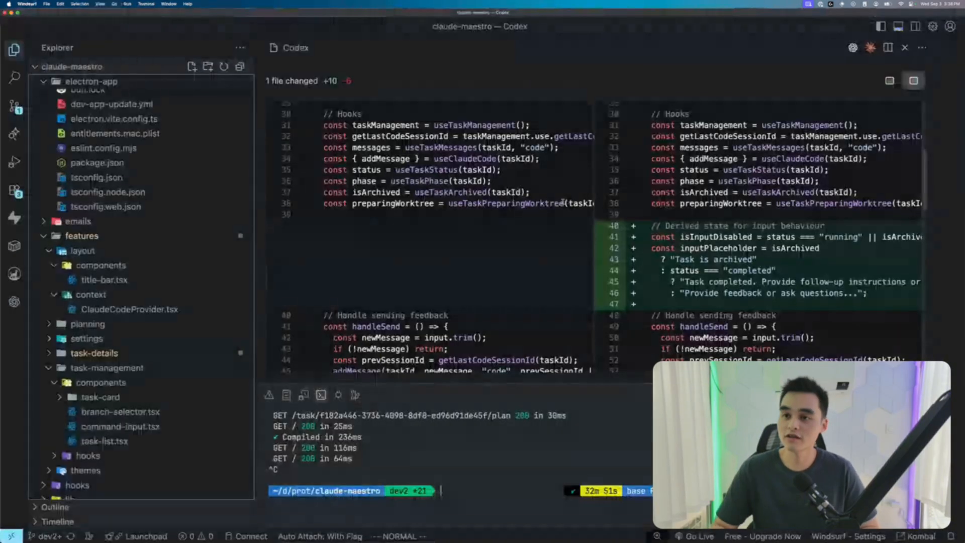
Paste the offline-mode prompt into the Codex panel and run it as a cloud task from local changes
left_click(14, 301)
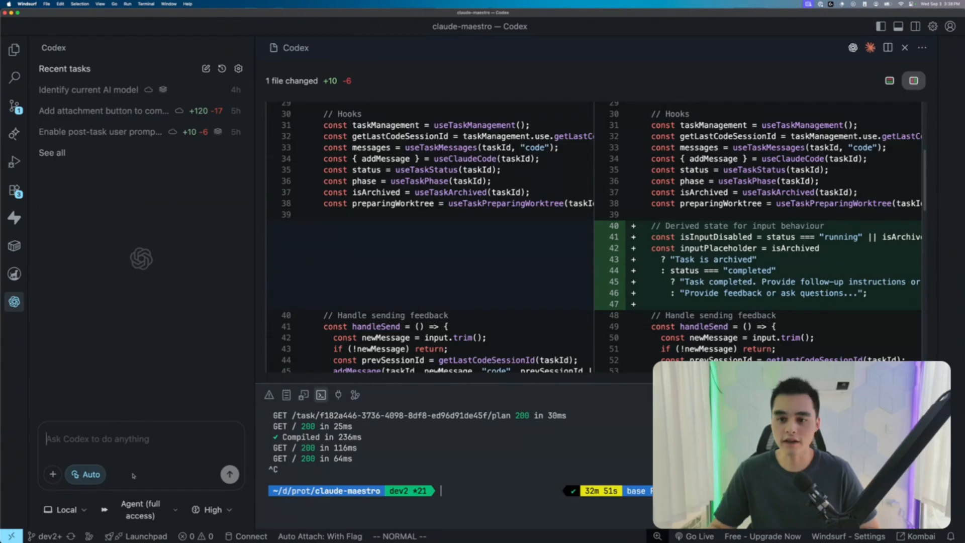
type("If user loses internet connection, all running tasks need must to be killed  and a banner should be at the top telling user that they are currently offline and they won't be able to execute tasks. Add a toggle in settings to be able to test between offline and online")
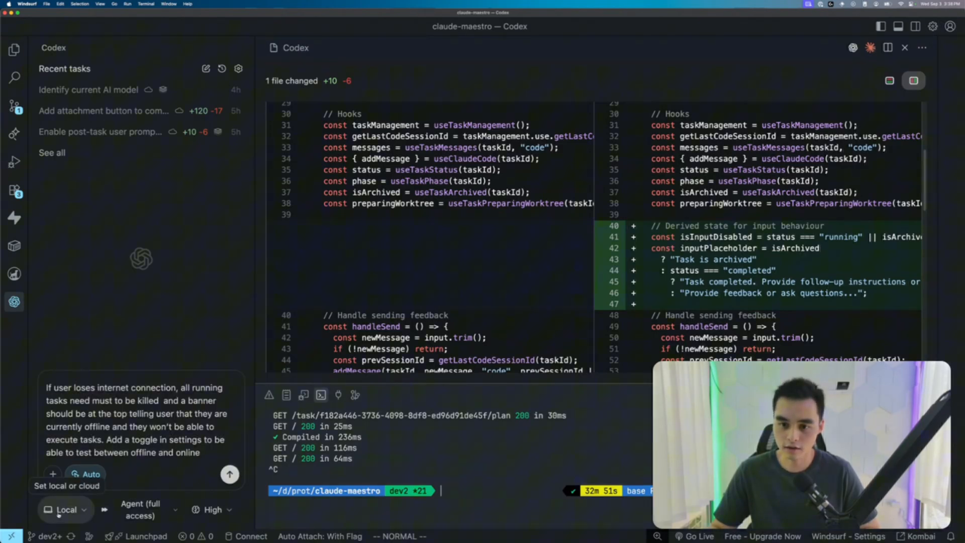
left_click(64, 508)
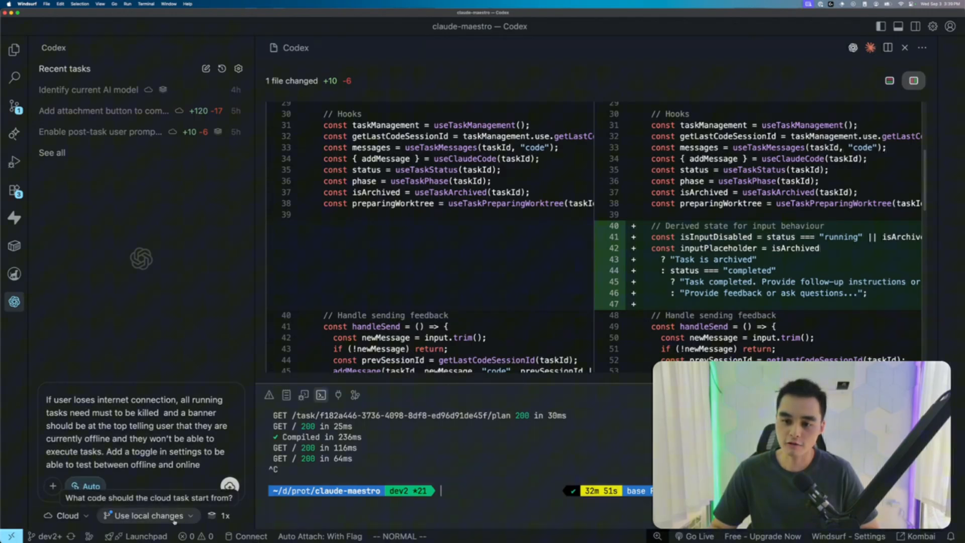
left_click(144, 514)
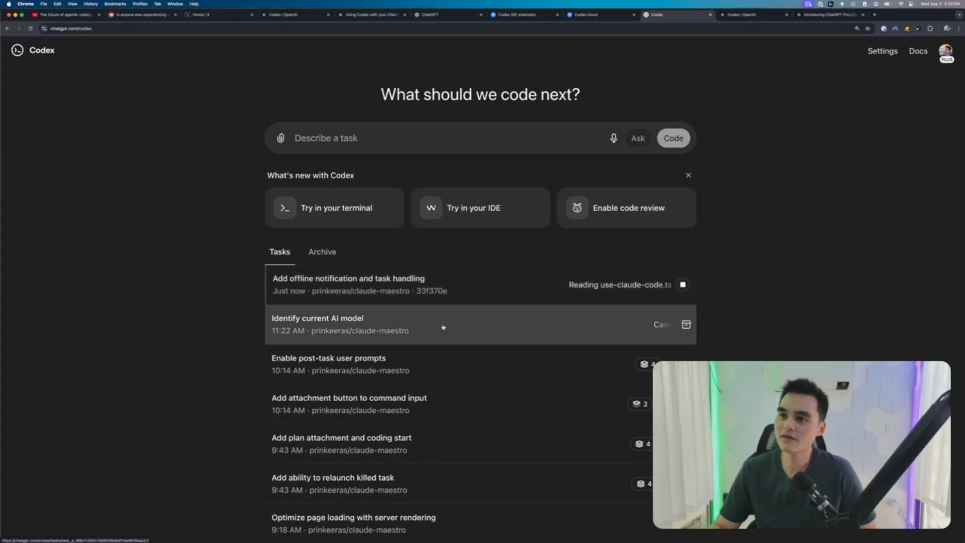
Check the new running 'Add offline notification and task handling' task in Codex web
left_click(662, 324)
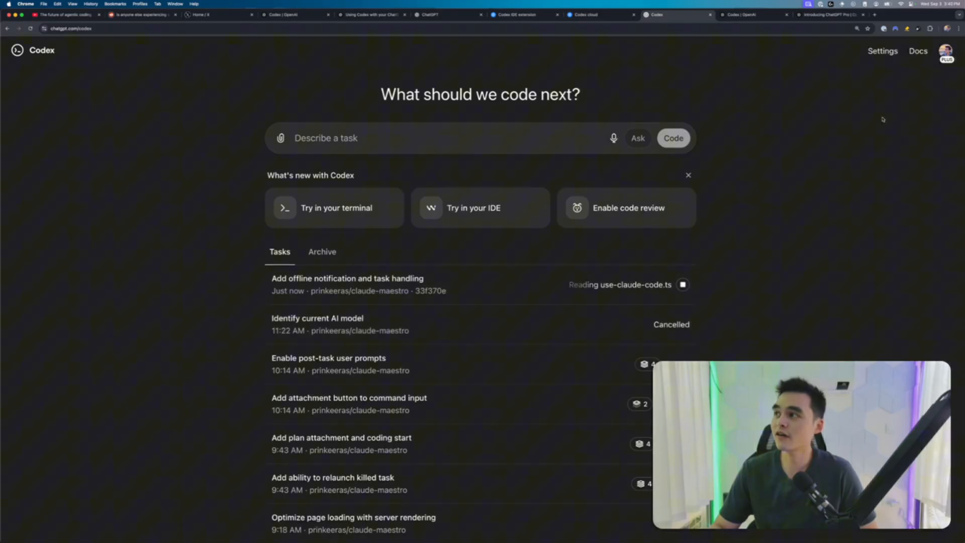
Read the Codex cloud docs and the Cloud environments guide, then return to the editor
left_click(723, 14)
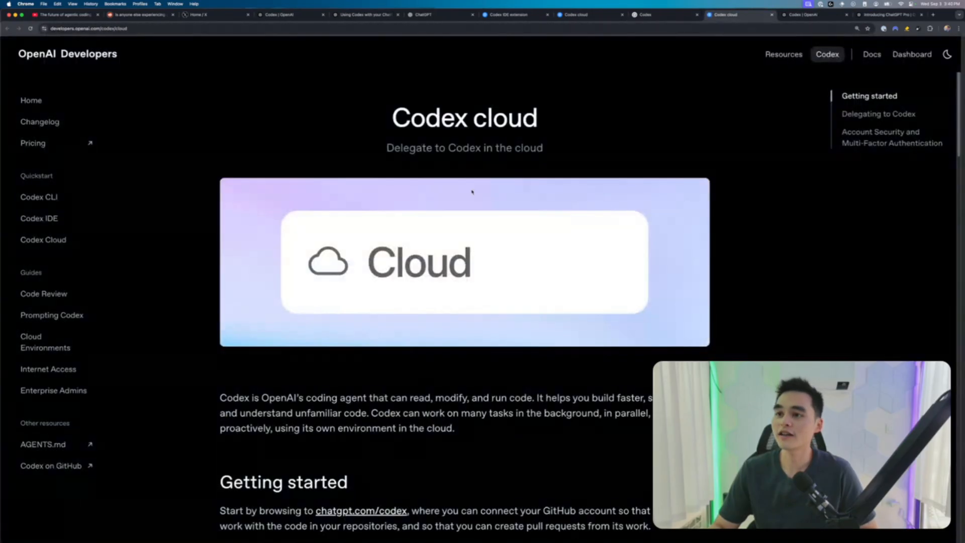
scroll("down", 3)
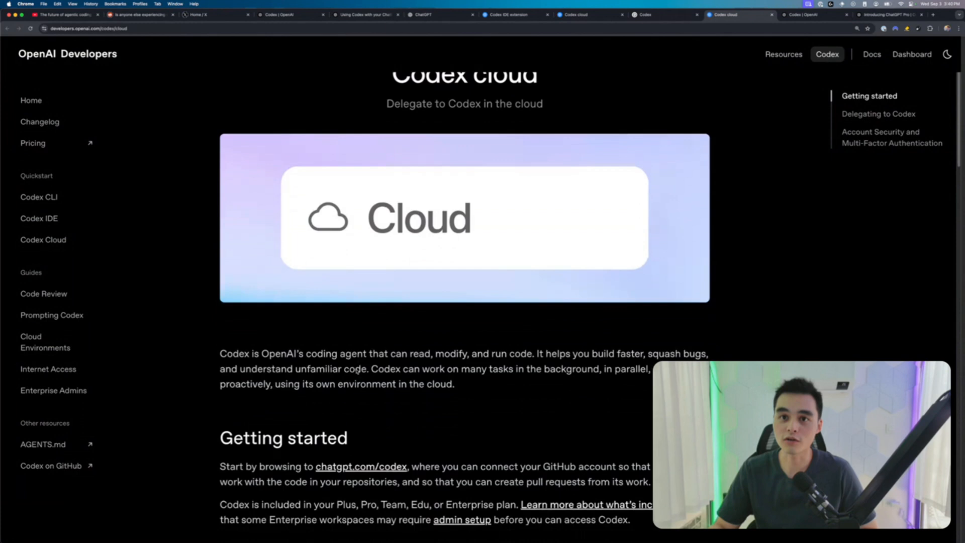
left_click(45, 342)
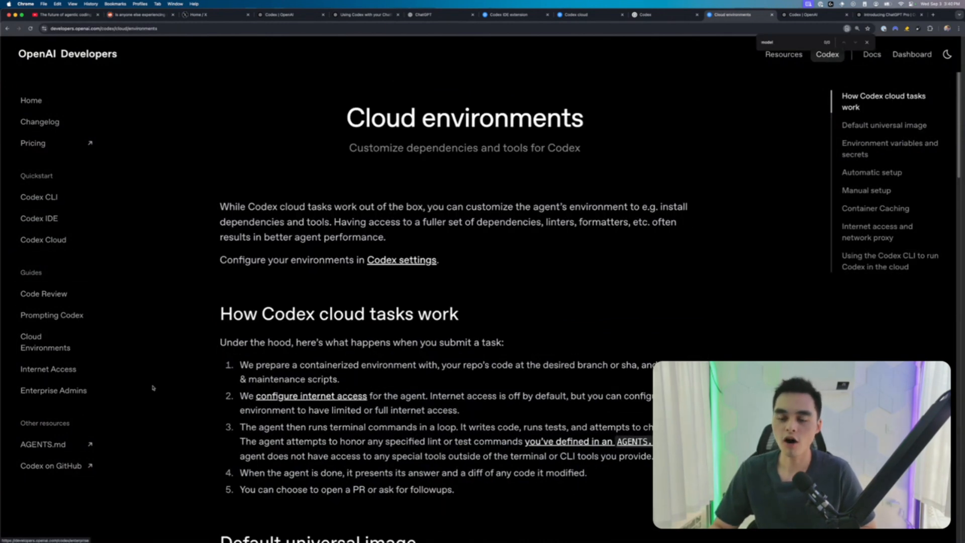
left_click(646, 14)
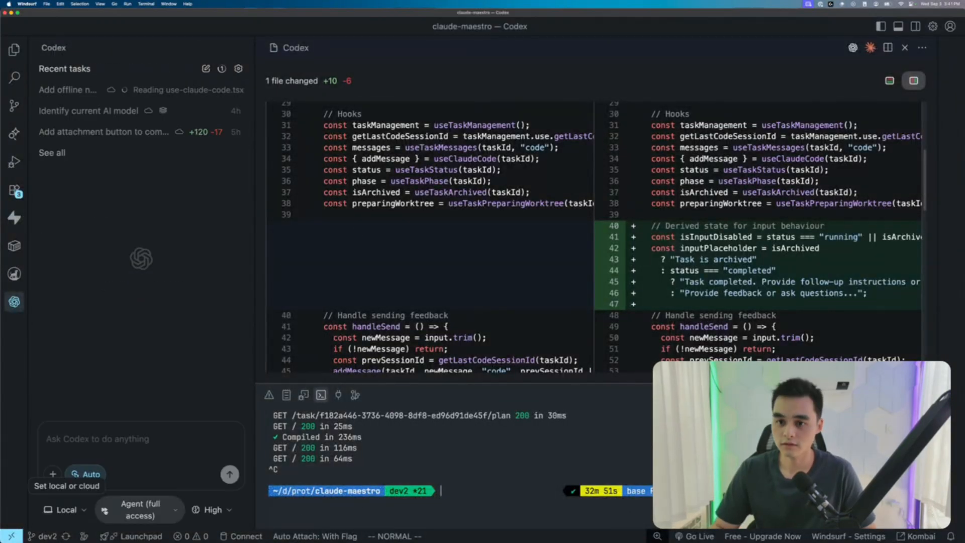
Check the in-progress offline notification task in the Codex panel's Recent tasks list
left_click(211, 509)
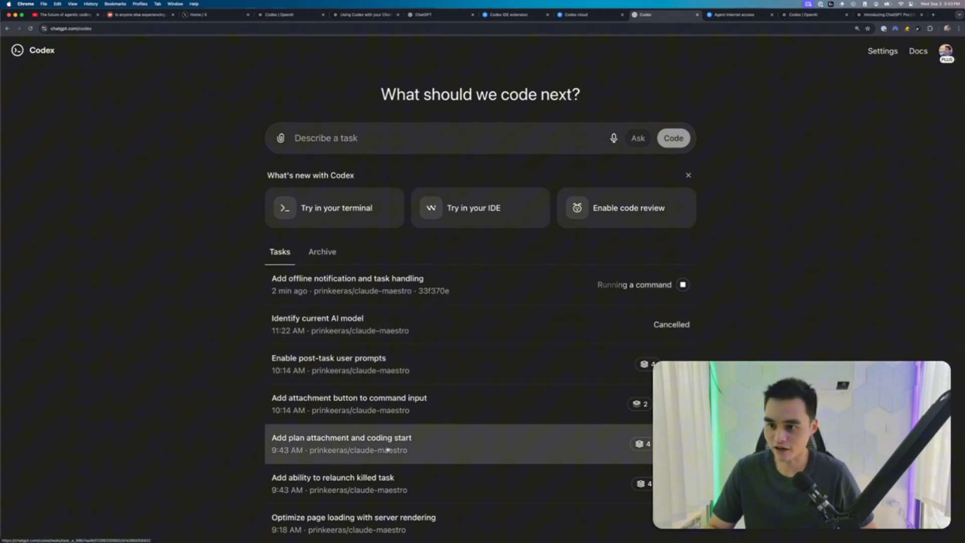
Review the completed Add syntax highlighting to markdown task with its five changed files
left_click(341, 437)
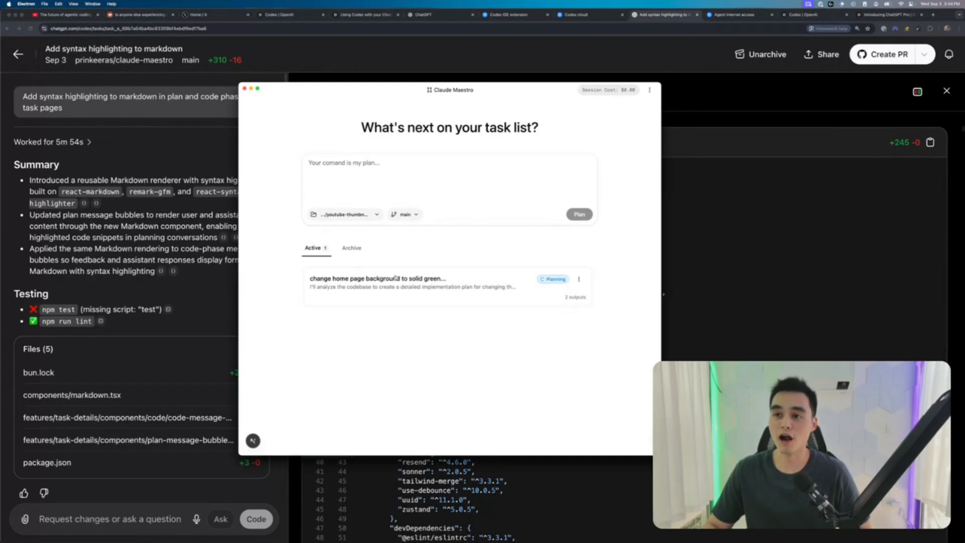
Read the green home-page background task's implementation plan in Claude Maestro, then return to Codex web
left_click(378, 286)
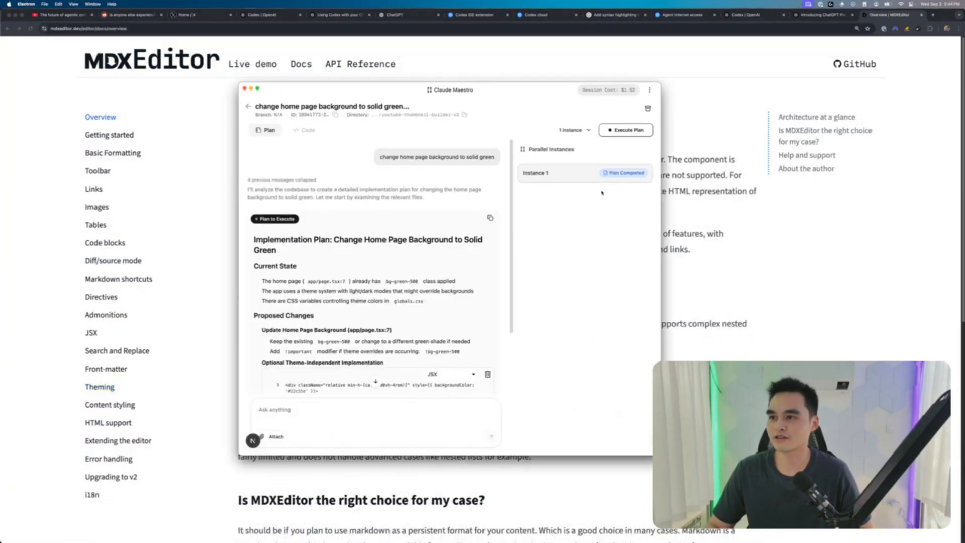
scroll("down", 3)
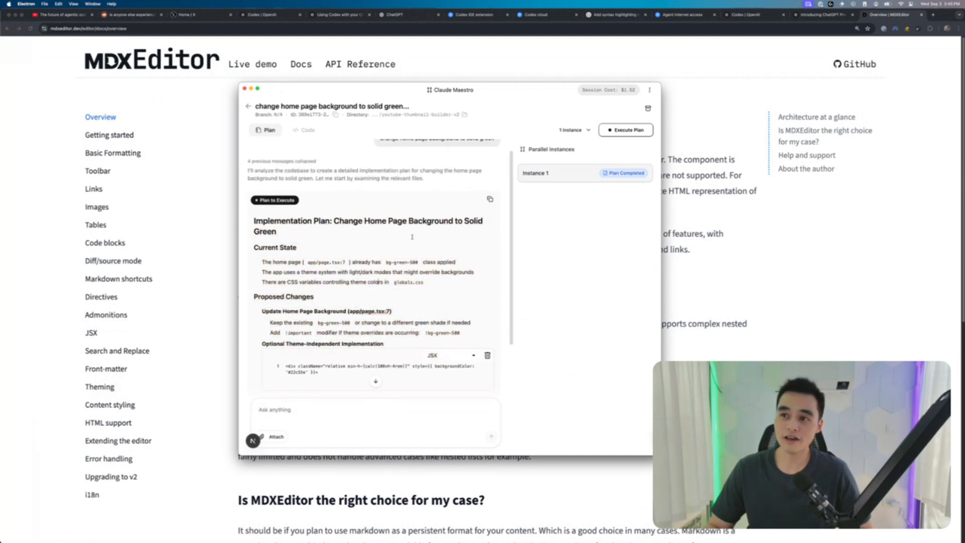
double_click(283, 296)
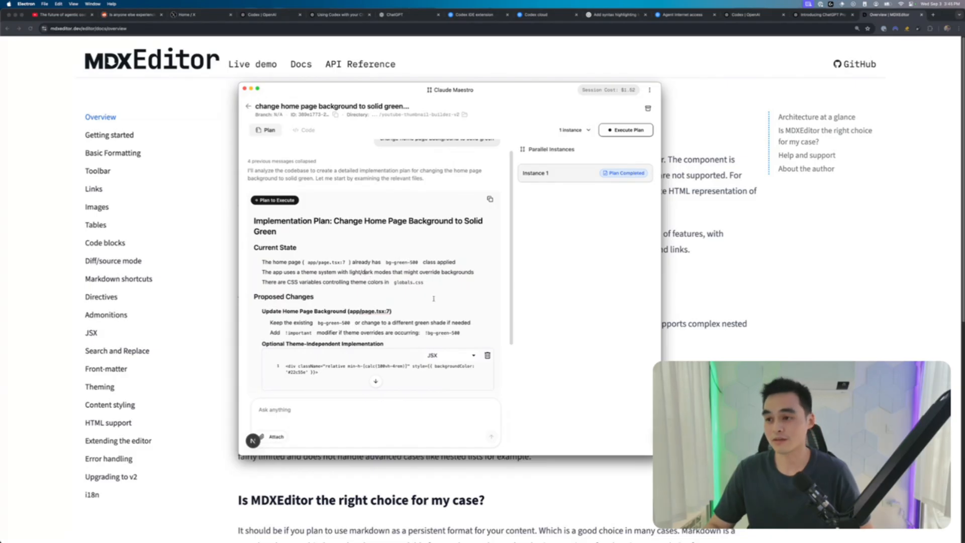
scroll("down", 3)
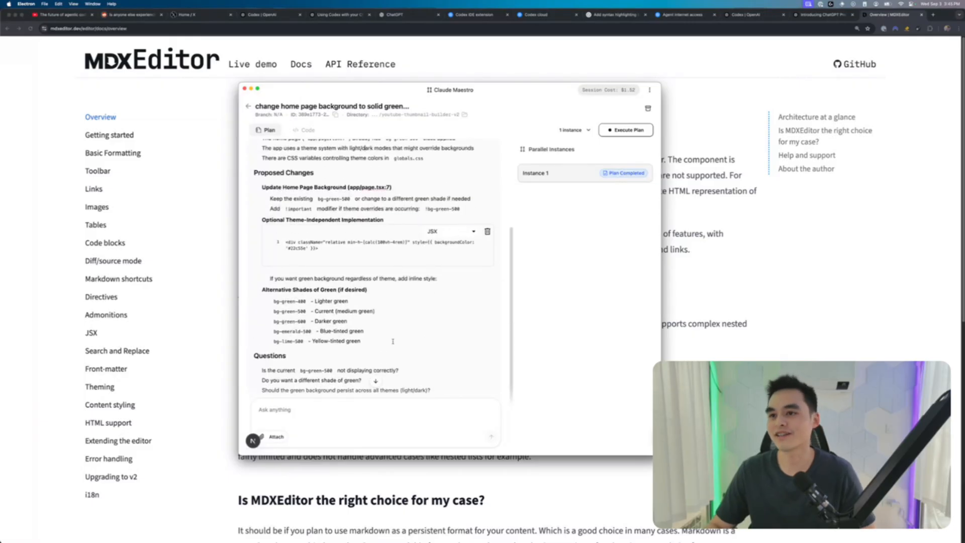
scroll("down", 3)
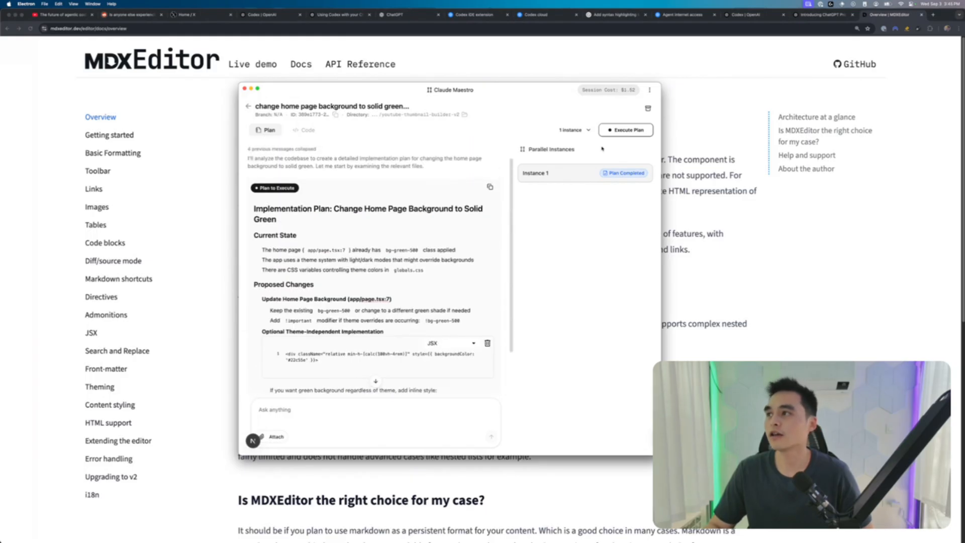
left_click(612, 14)
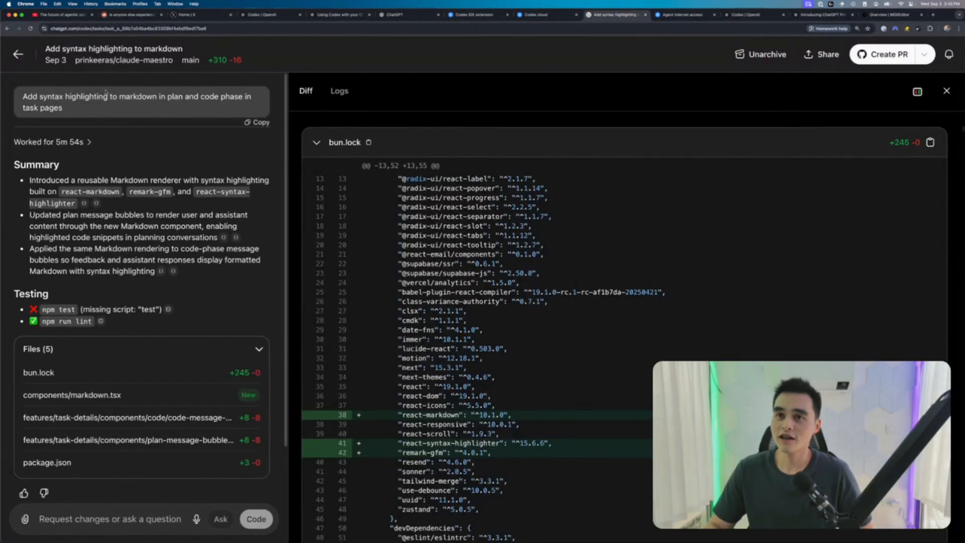
Go back to the Codex web Archive list headed by Add attach button to command input
left_click(18, 54)
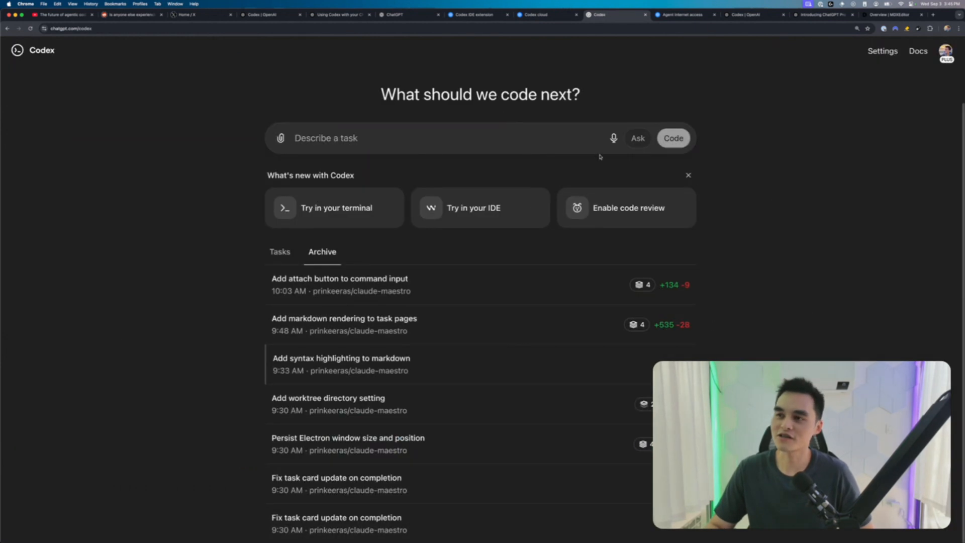
mouse_move(236, 137)
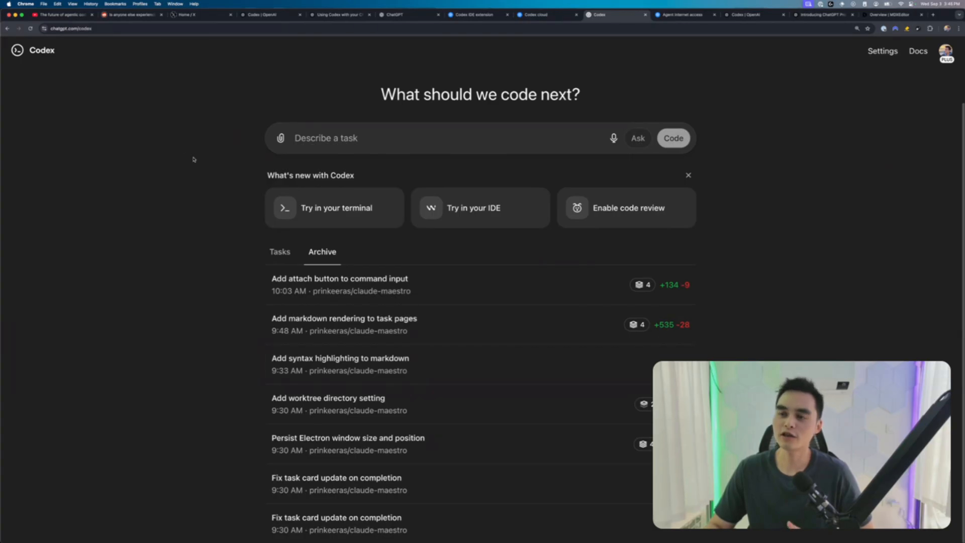
mouse_move(168, 235)
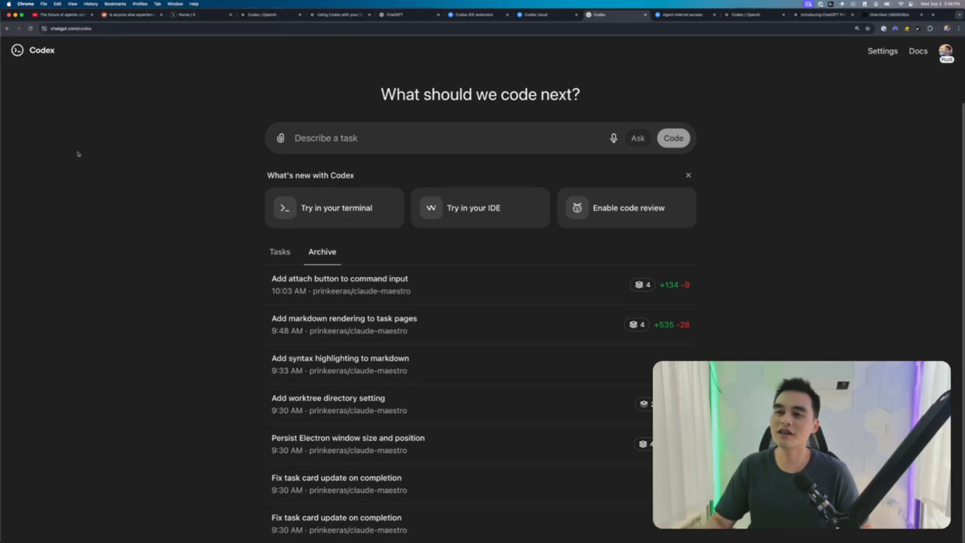
mouse_move(215, 312)
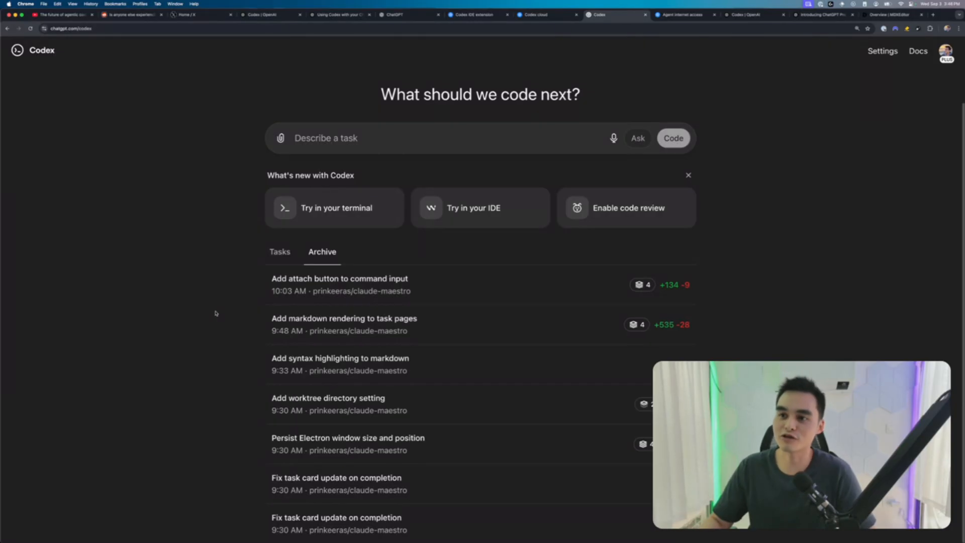
mouse_move(362, 284)
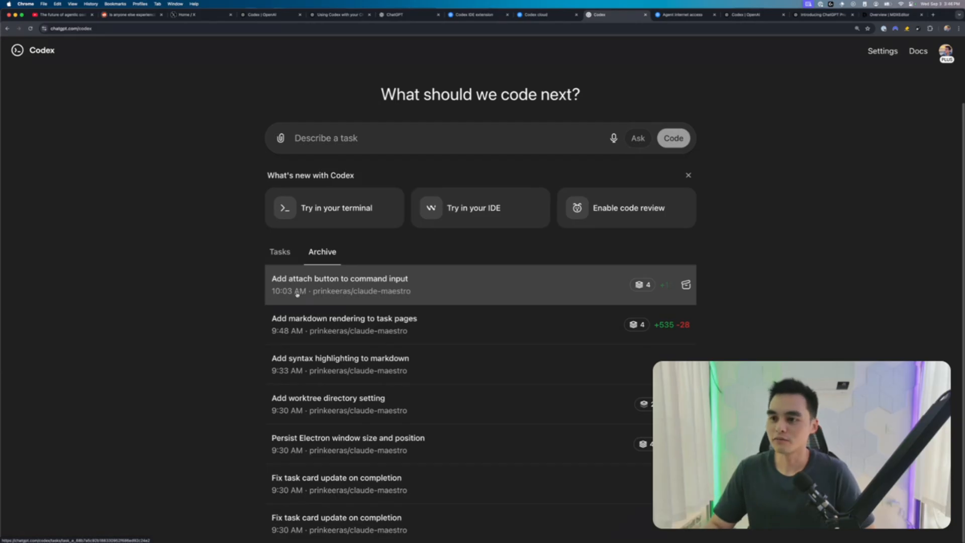
Review the finished Add offline notification and task handling task's summary and six-file diff
left_click(279, 251)
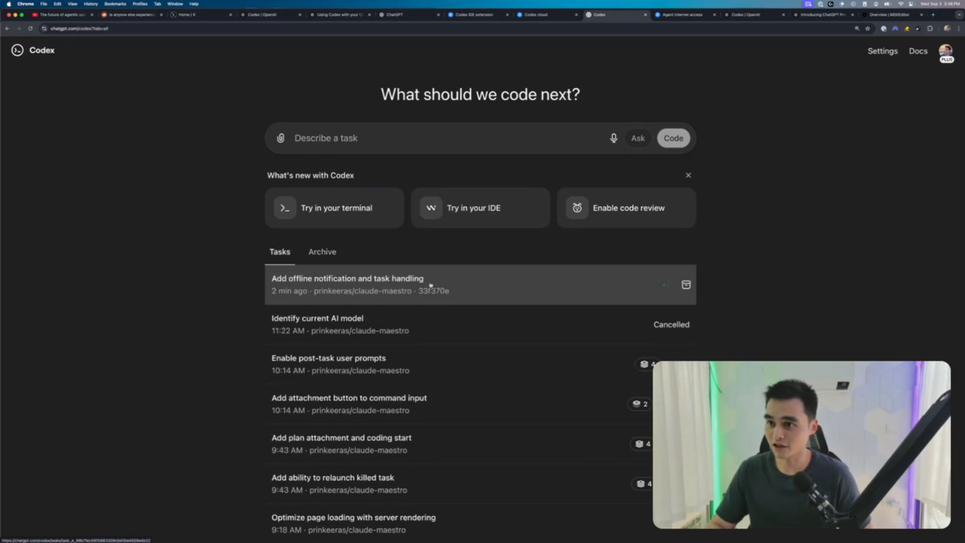
left_click(346, 279)
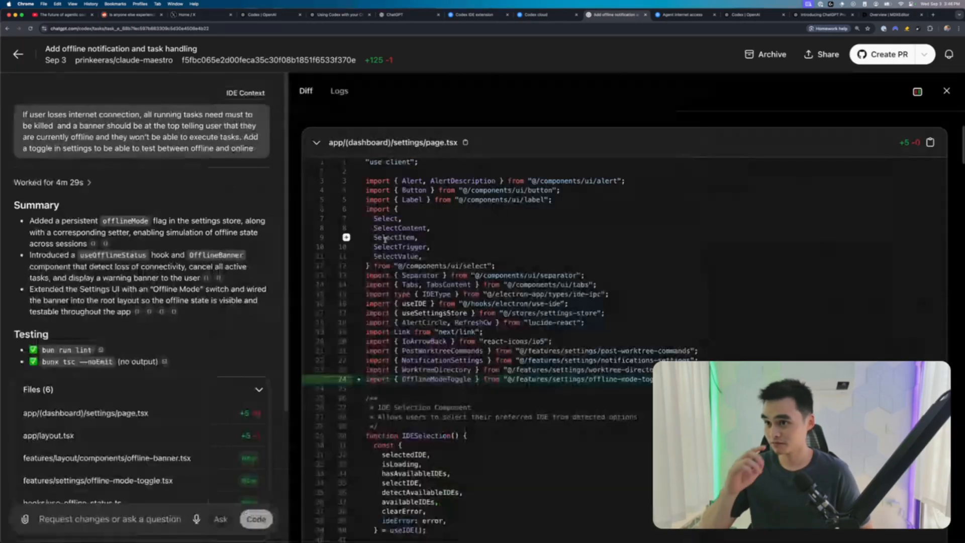
scroll("down", 3)
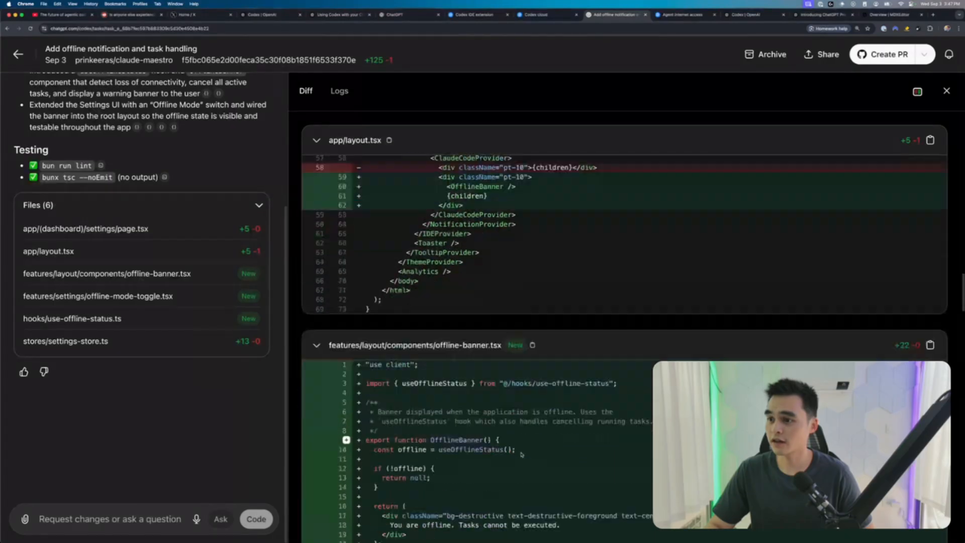
scroll("down", 3)
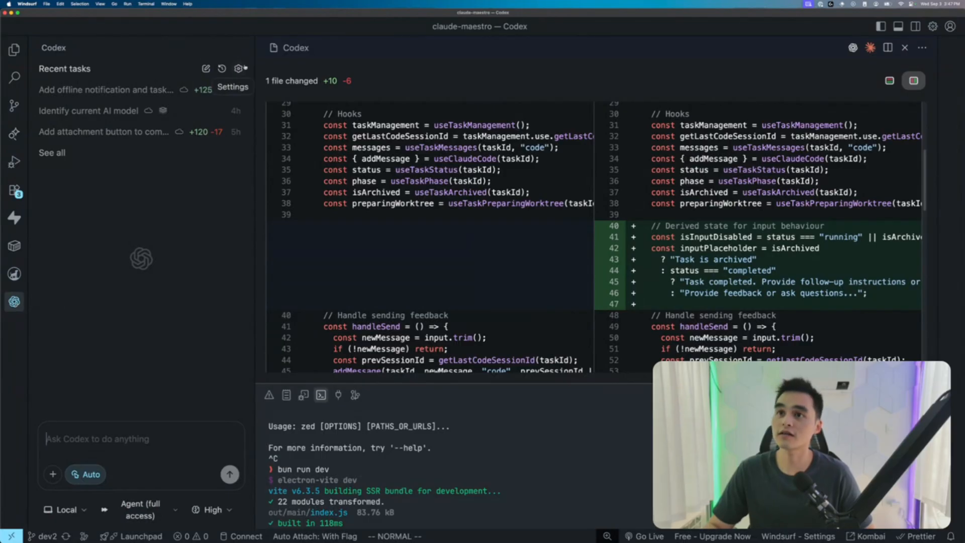
mouse_move(222, 69)
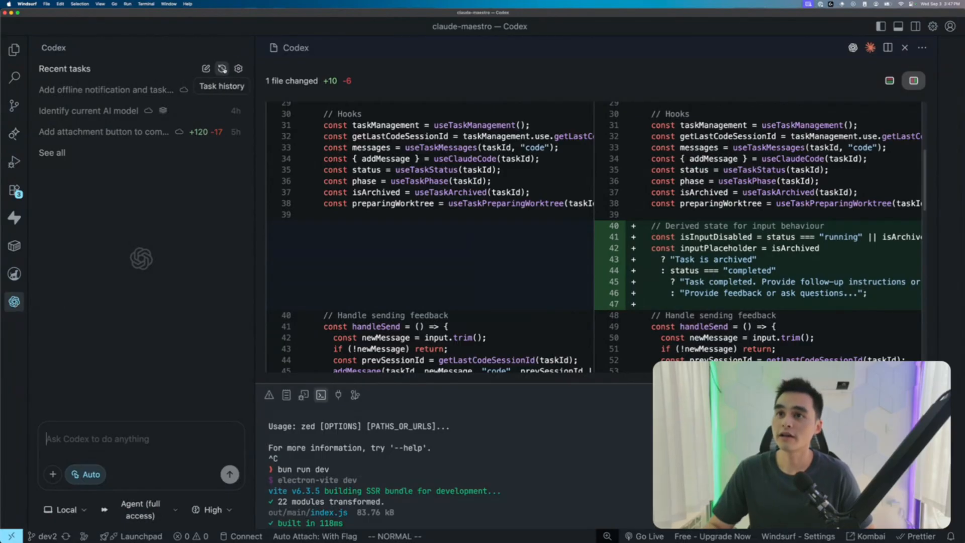
Apply the offline notification task's six file changes to the local project from Task history
left_click(221, 68)
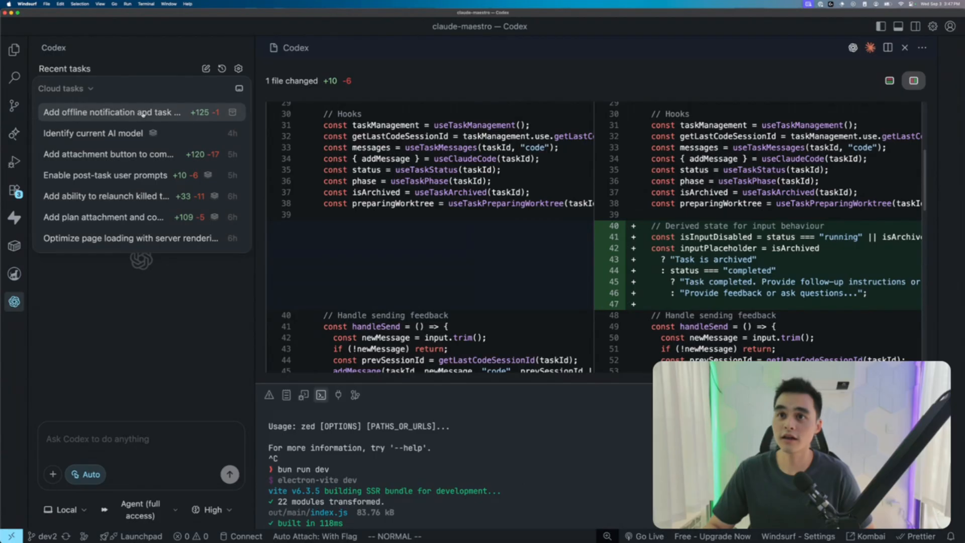
left_click(112, 112)
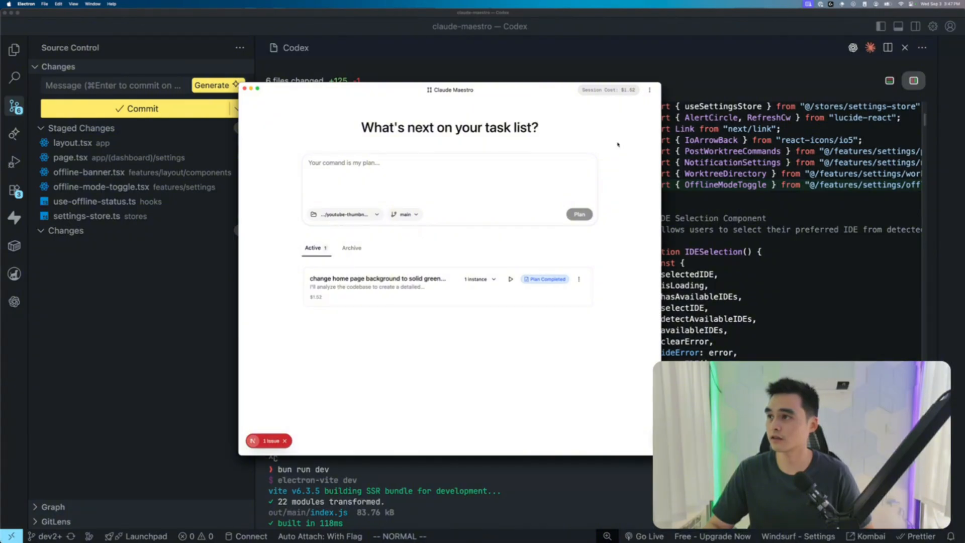
Check Claude Maestro's Settings page with IDE integration, worktree and notification options
left_click(650, 90)
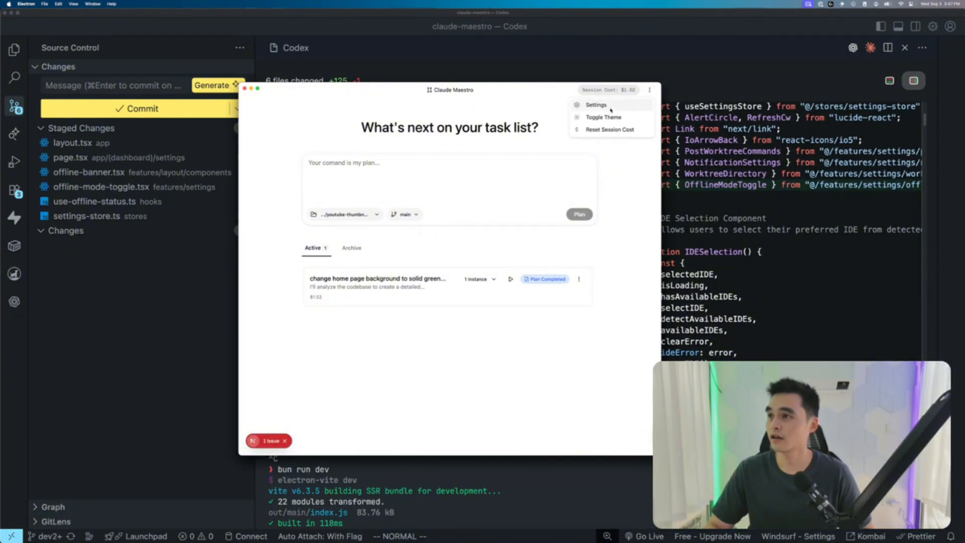
left_click(595, 104)
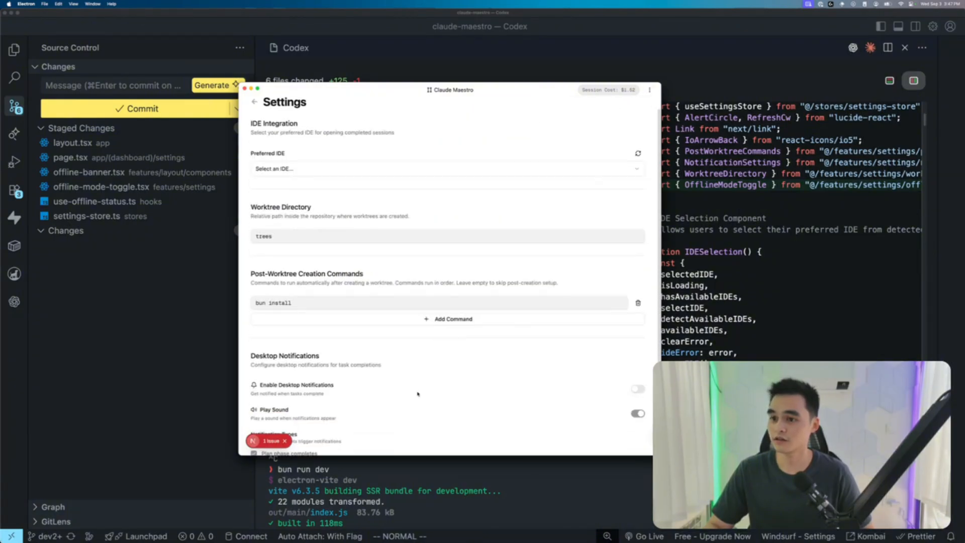
scroll("down", 3)
type("Notice that in the settings page, there's double scroll bar, I believe this is cause by the new banner. Do correct me If I'm wrong, ultra think about t")
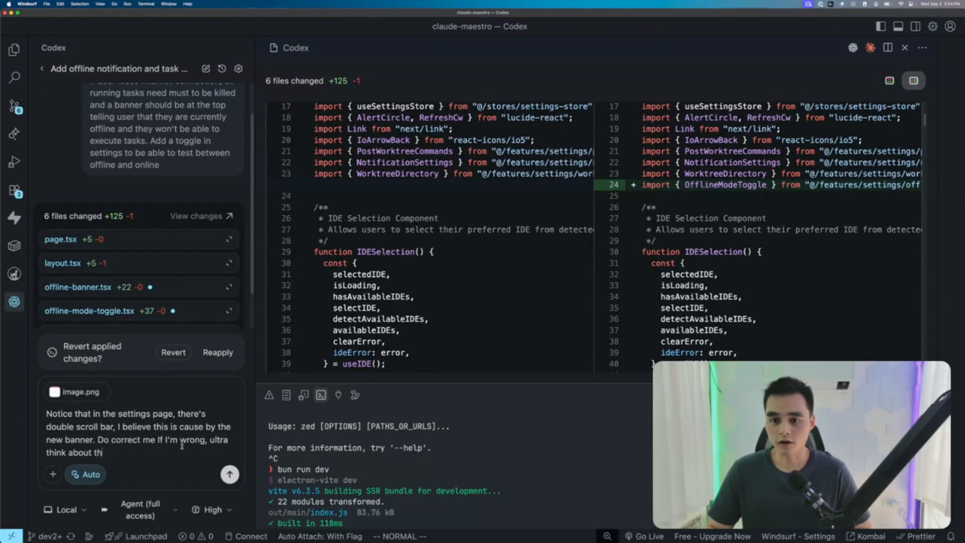
Write a follow-up prompt with screenshot about the settings page's double scroll bar from the banner
type("how you")
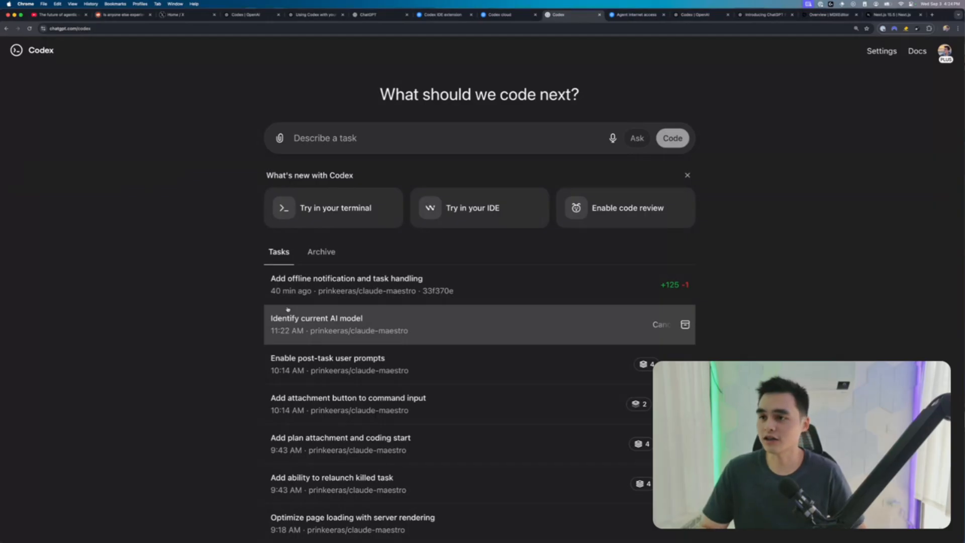
Review the Codex task list and open the Codex cloud documentation from Docs
left_click(661, 324)
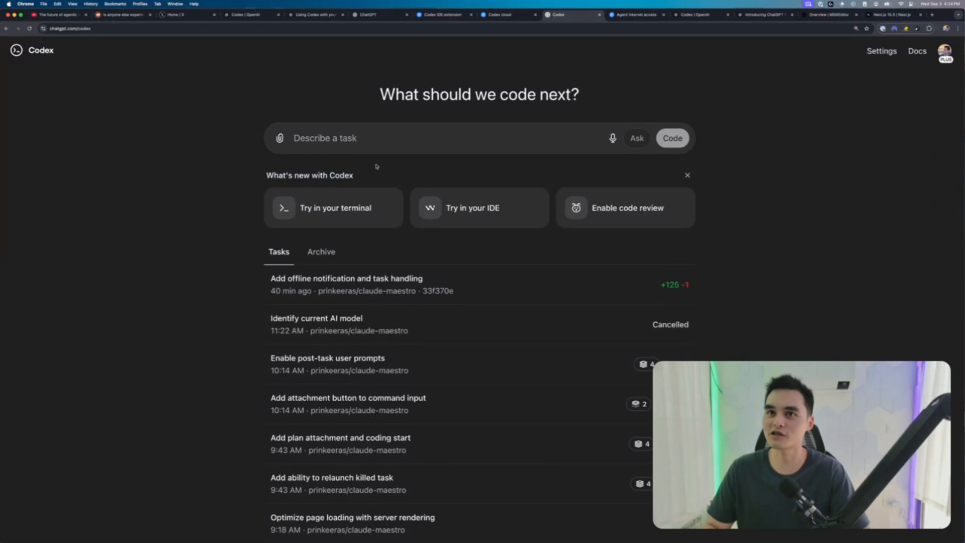
left_click(431, 138)
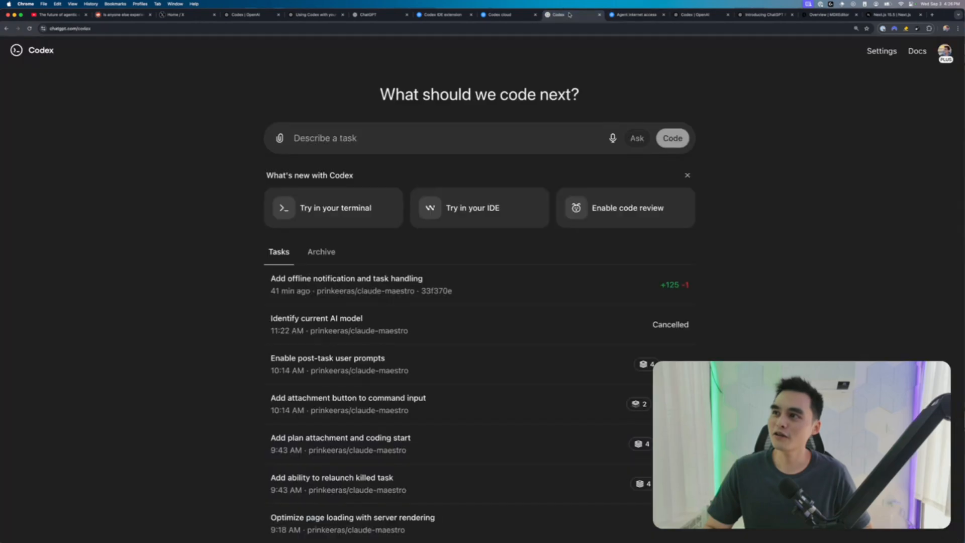
mouse_move(916, 51)
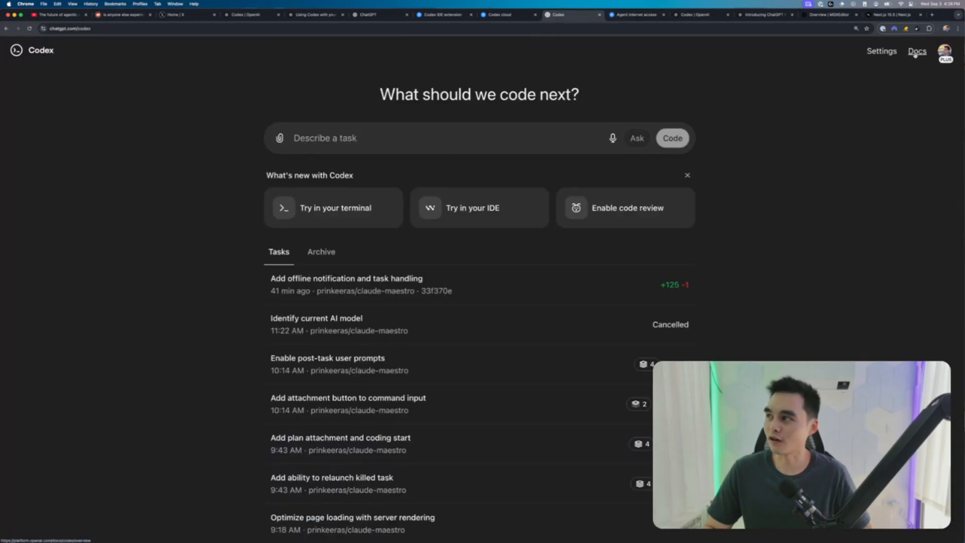
left_click(593, 14)
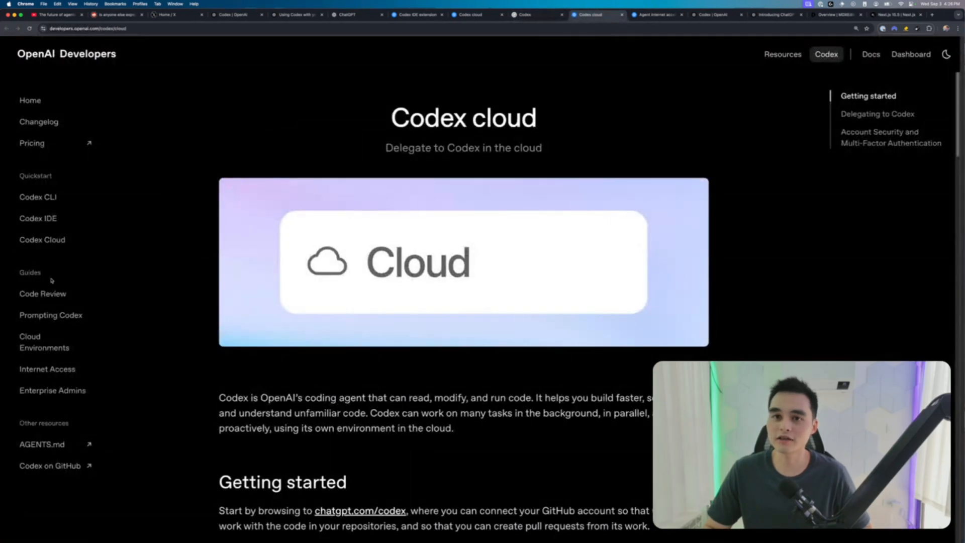
Reach docs/advanced.md on GitHub and select the verbose logging and MCP paragraphs
scroll("down", 3)
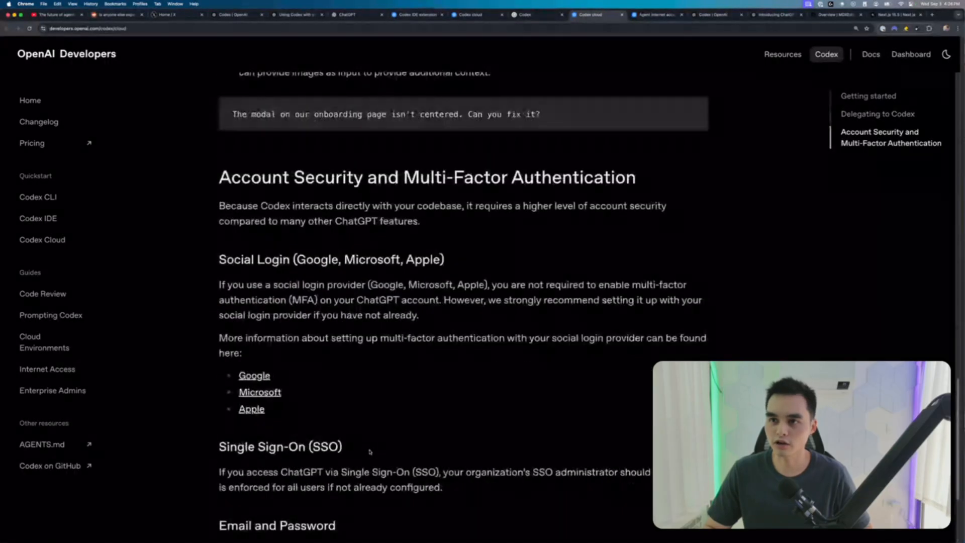
left_click(592, 15)
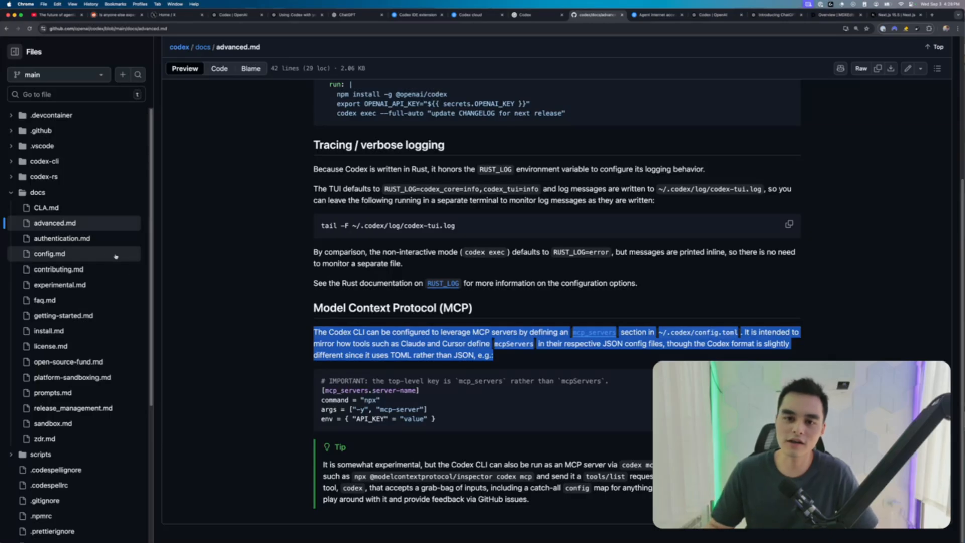
mouse_move(94, 269)
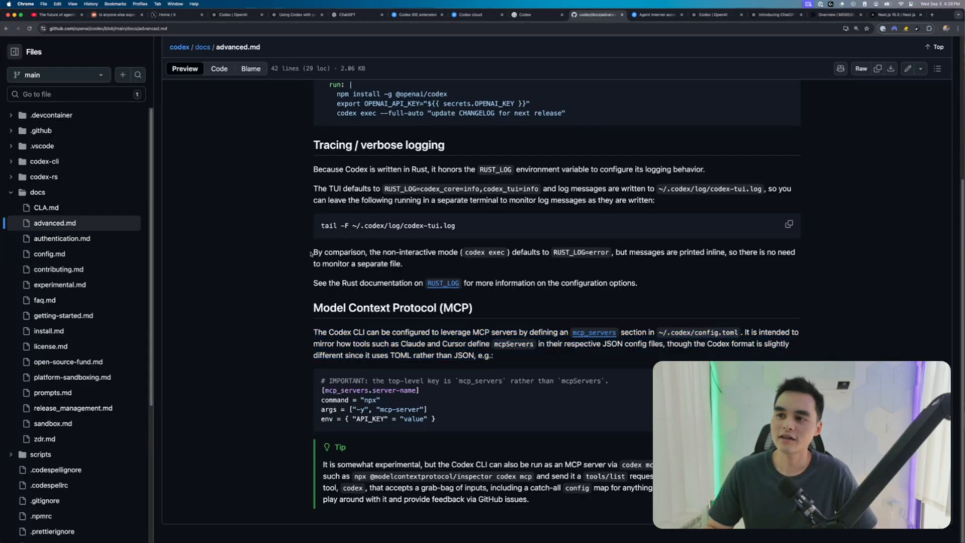
left_click_drag(313, 251, 638, 282)
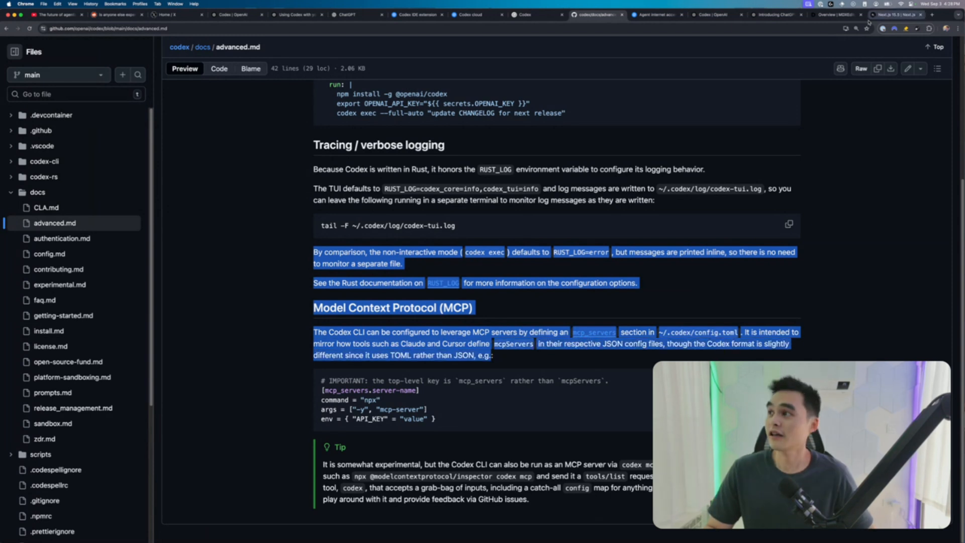
Briefly revisit the Codex task list, then return to the advanced docs
left_click(521, 14)
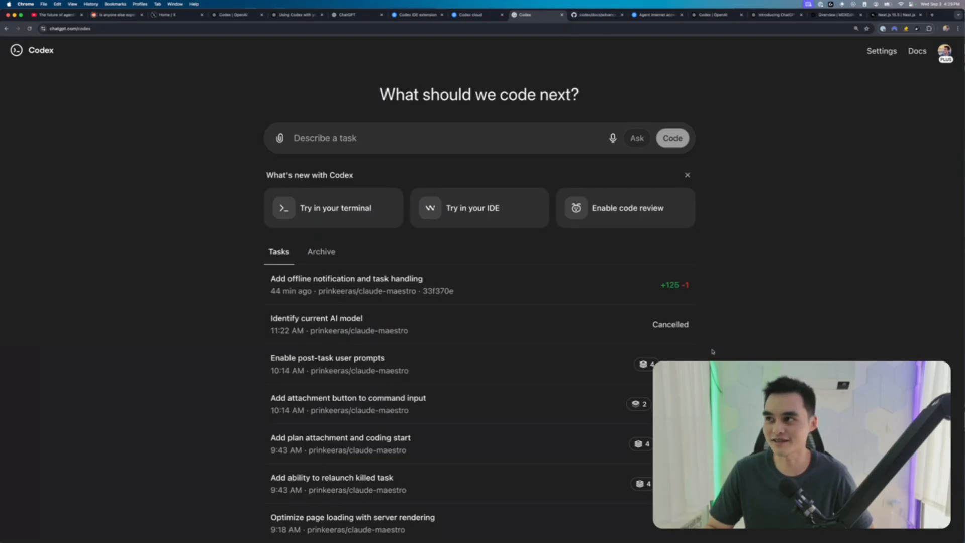
left_click(593, 14)
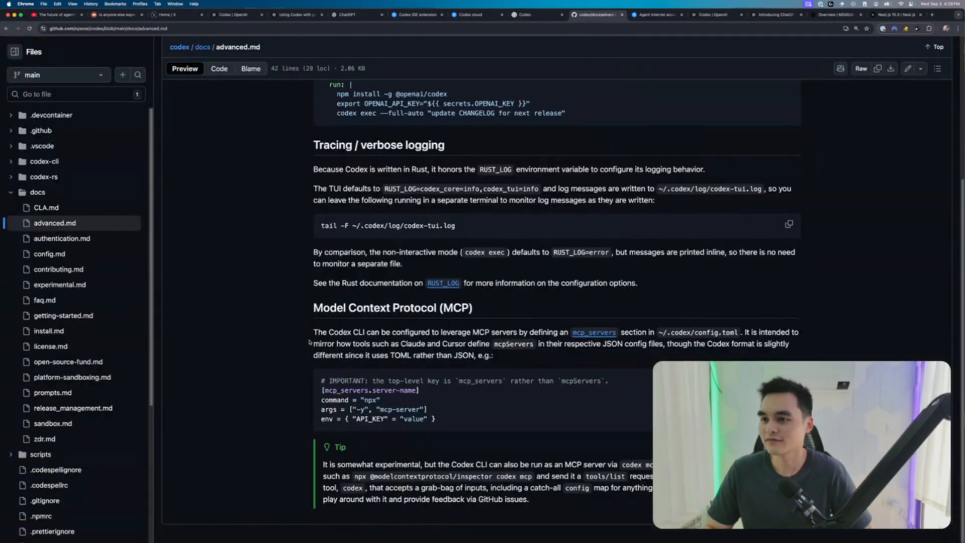